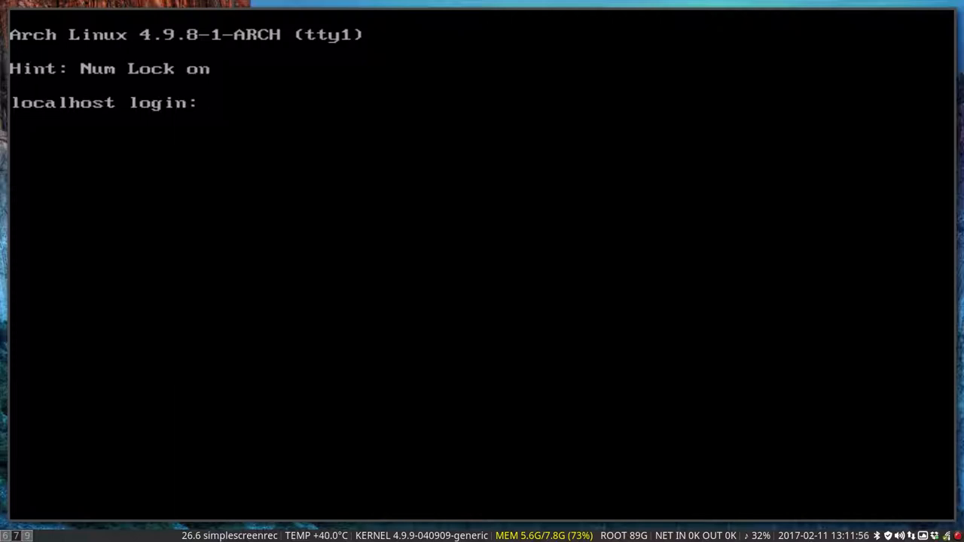
Log in as erik and install git with perl-error using sudo pacman -S git
type("erik")
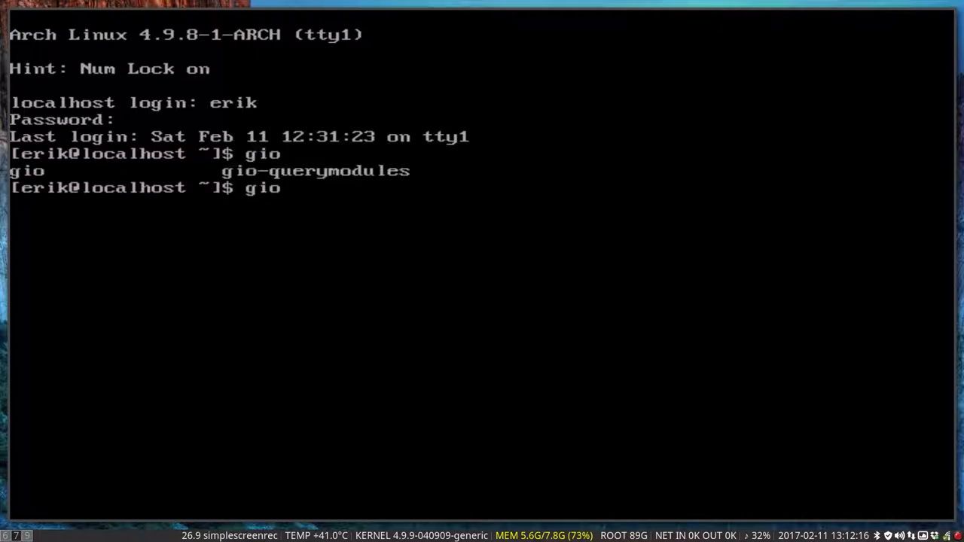
type("s")
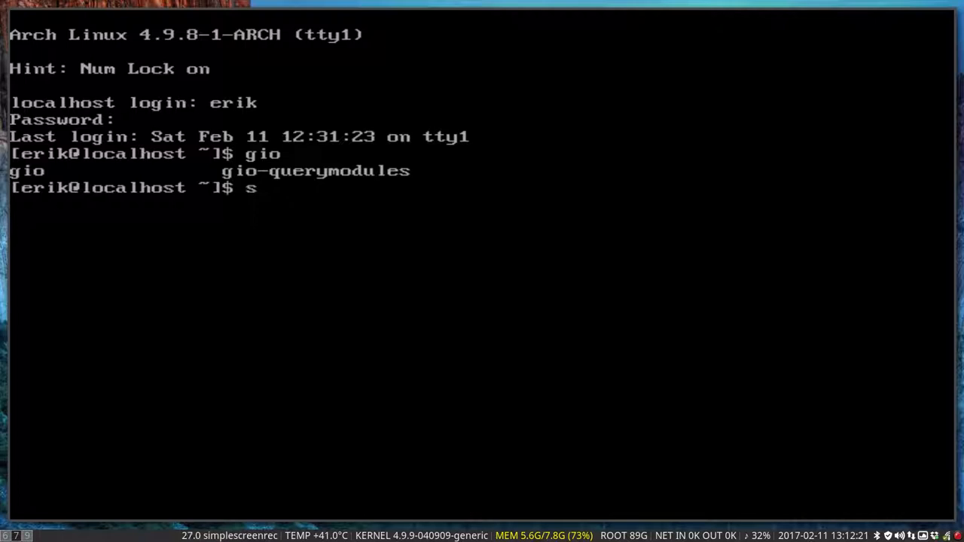
type("udo pacma")
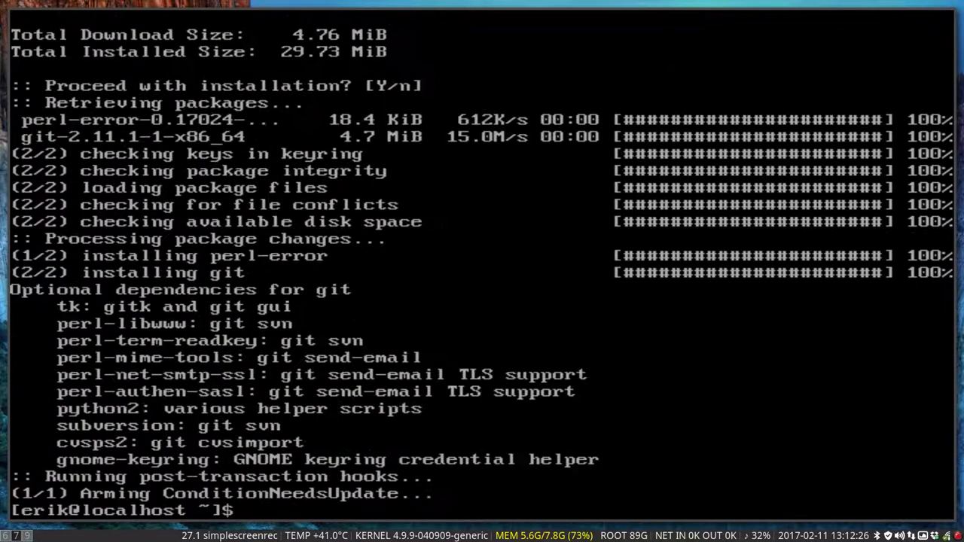
type("git clone")
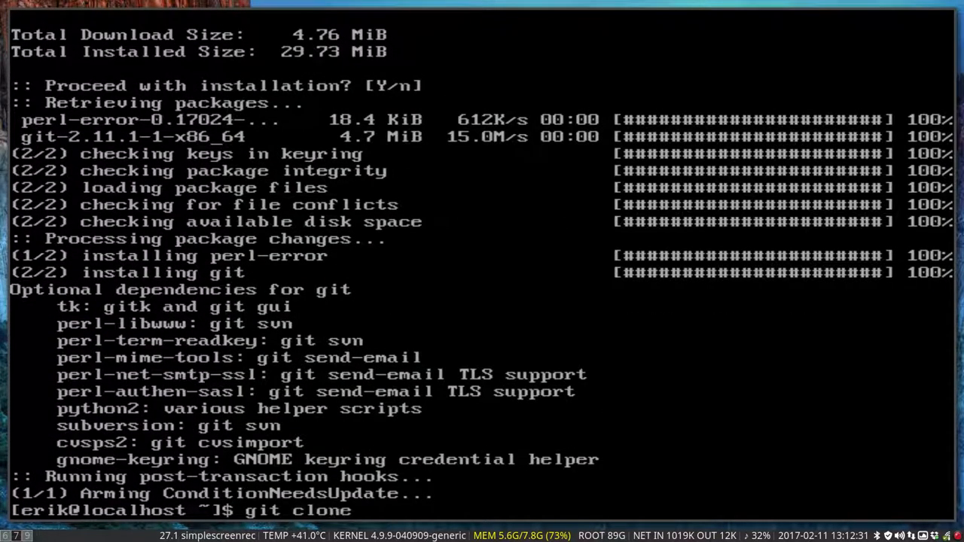
type("https")
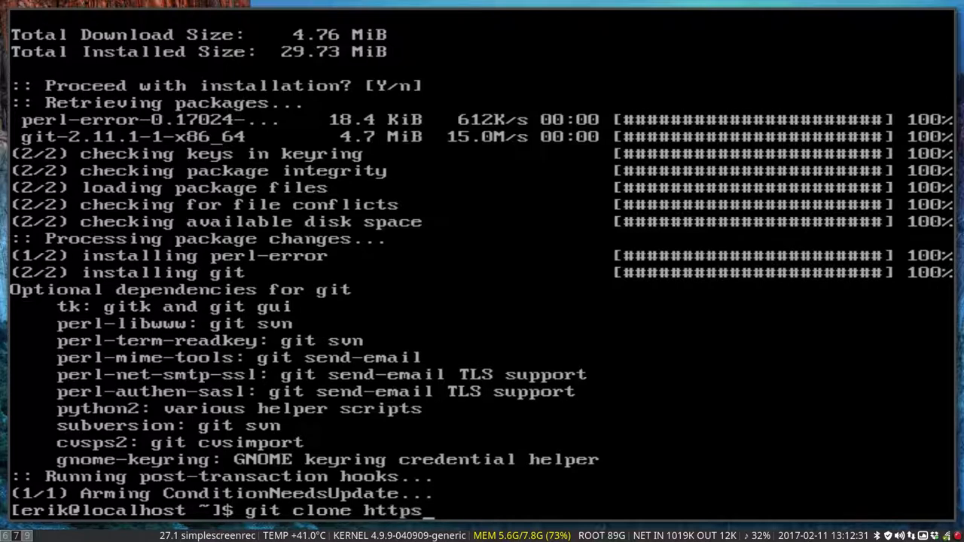
type(":")
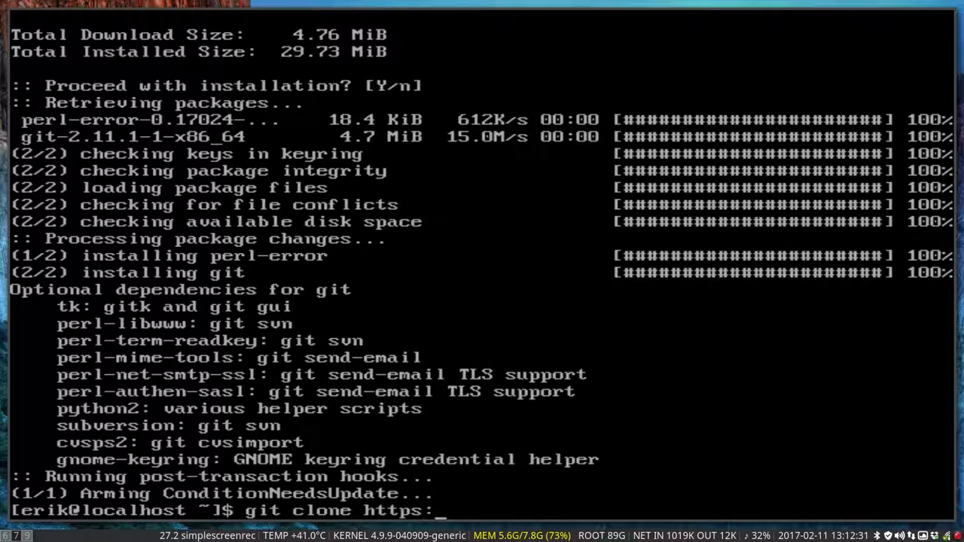
type("//")
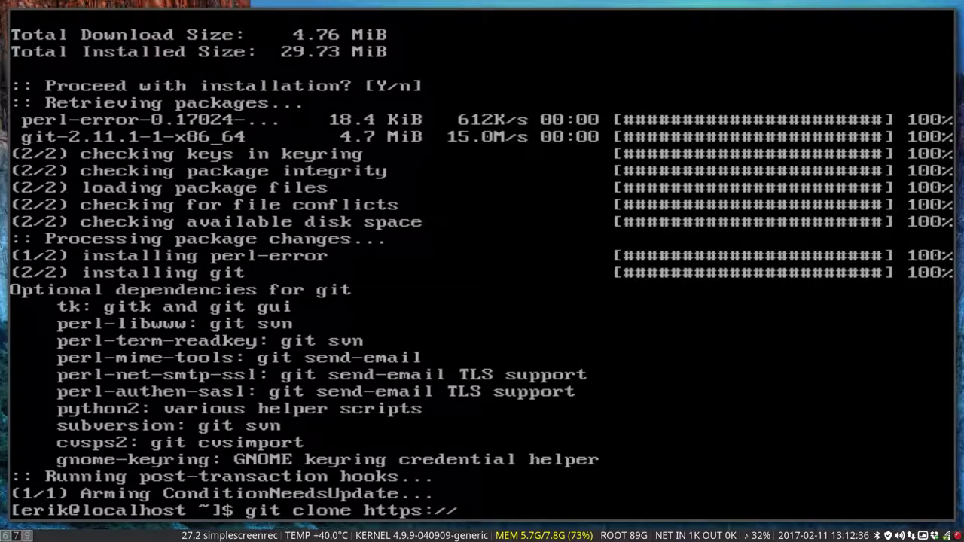
type("github.c")
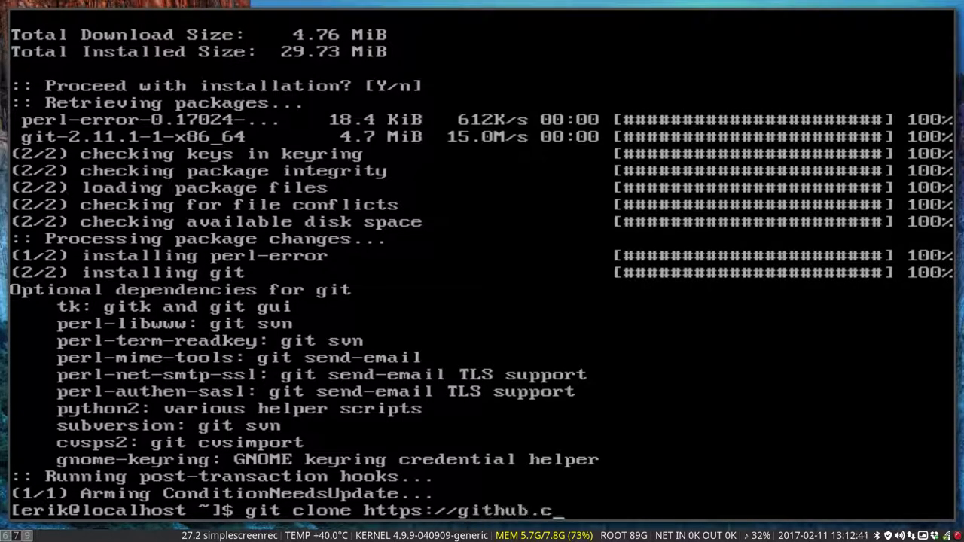
type("om/erikdu")
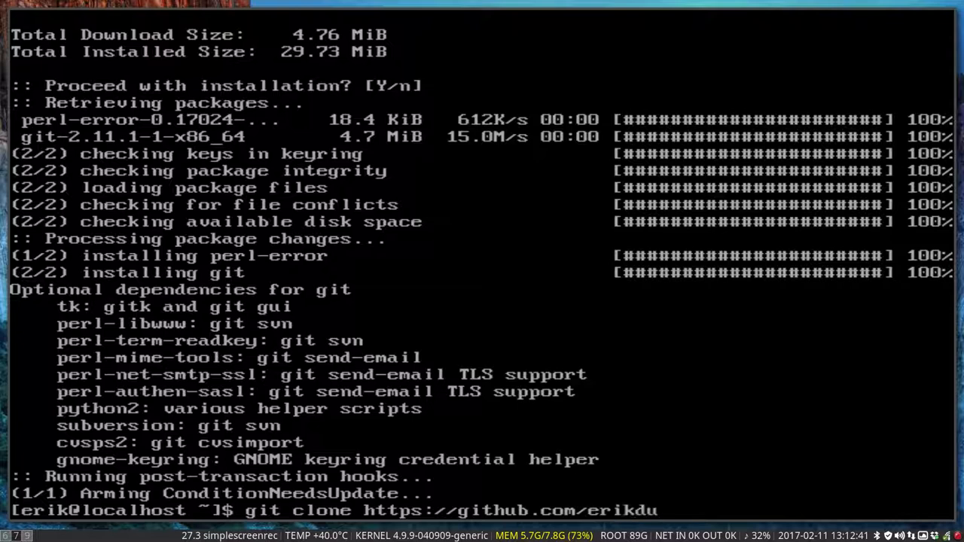
type("bois/")
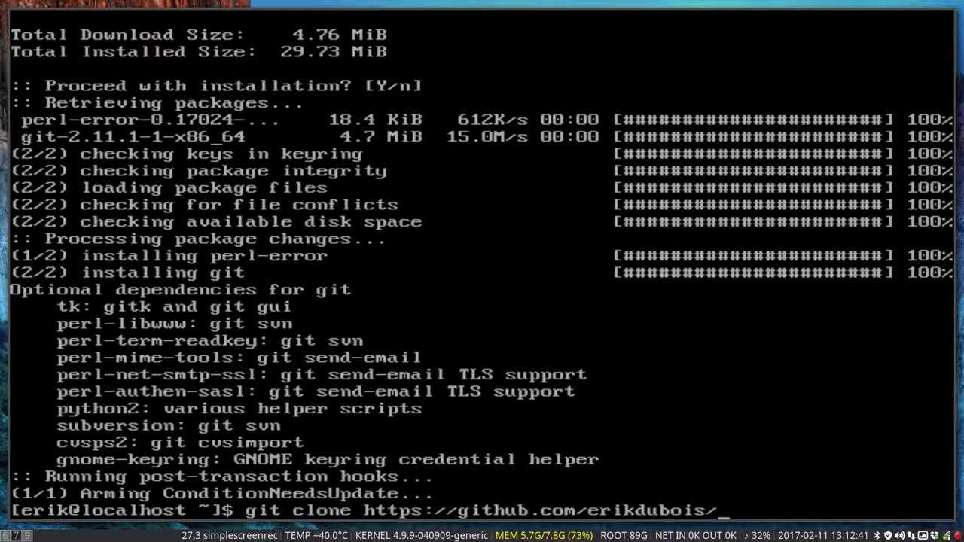
type("arch")
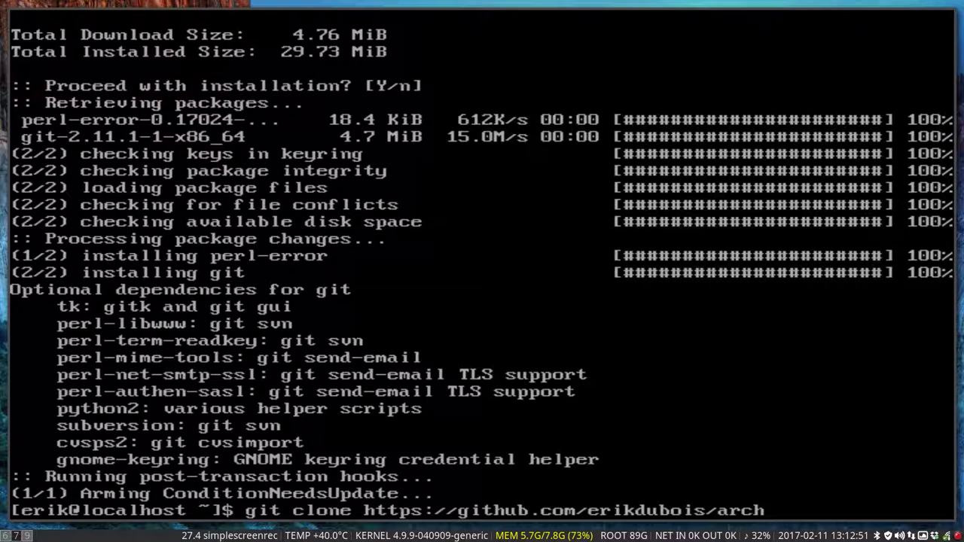
type("mate")
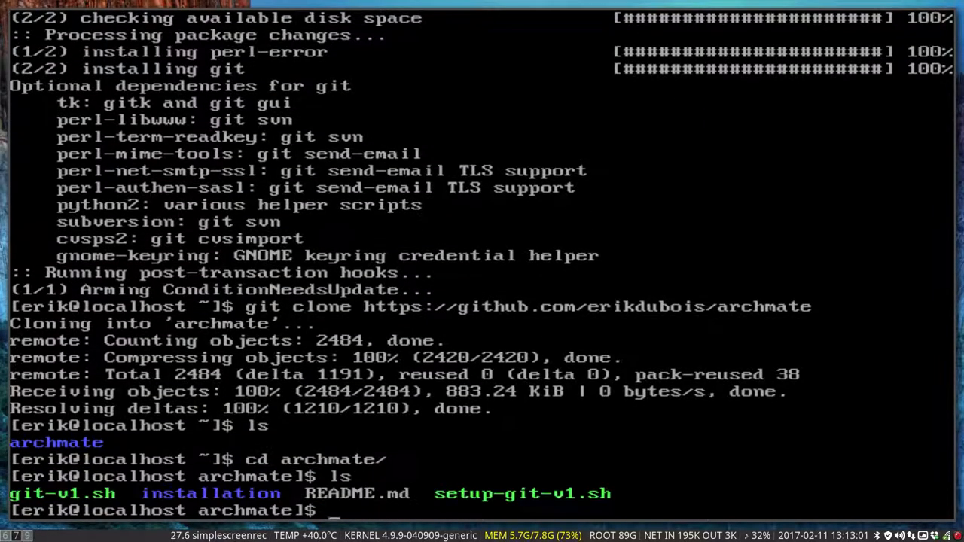
Enter the installation folder and list all its files with ls -a
type("cd installation/")
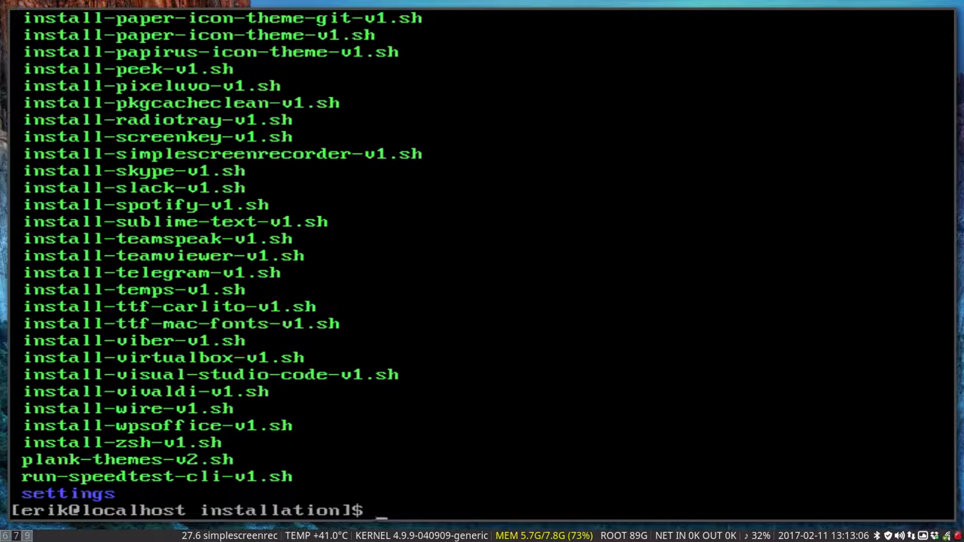
type("ls -a")
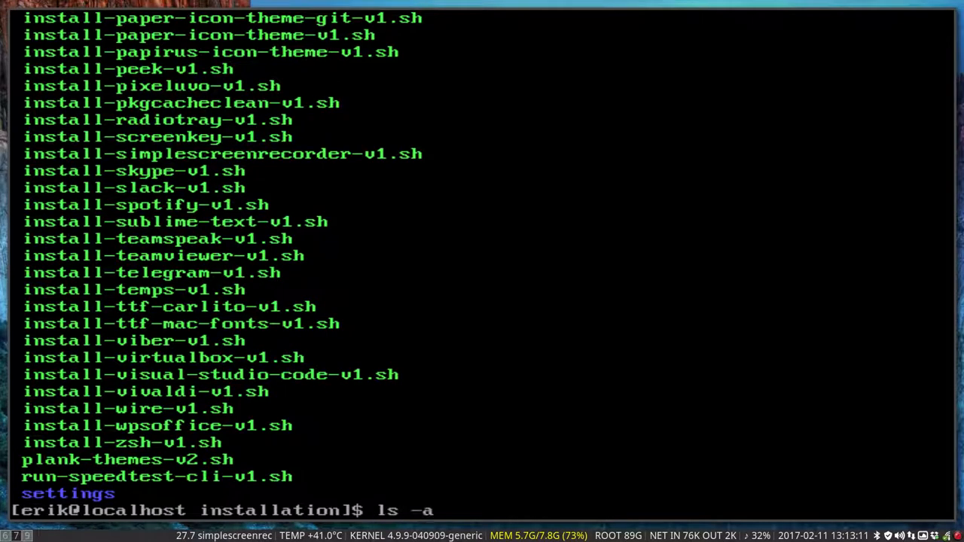
key("Return")
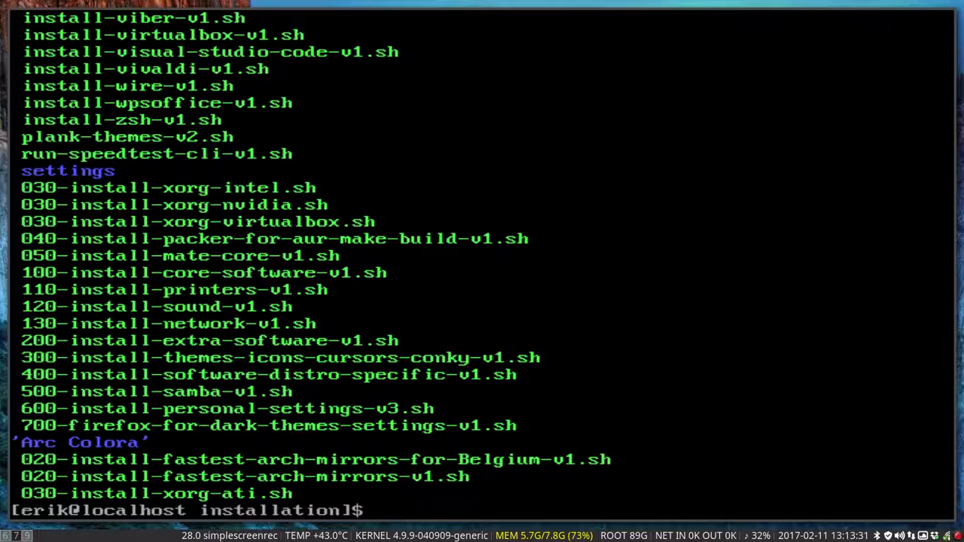
Run ./020-install-fastest-arch-mirrors-v1.sh to update the mirrorlist
type("./0")
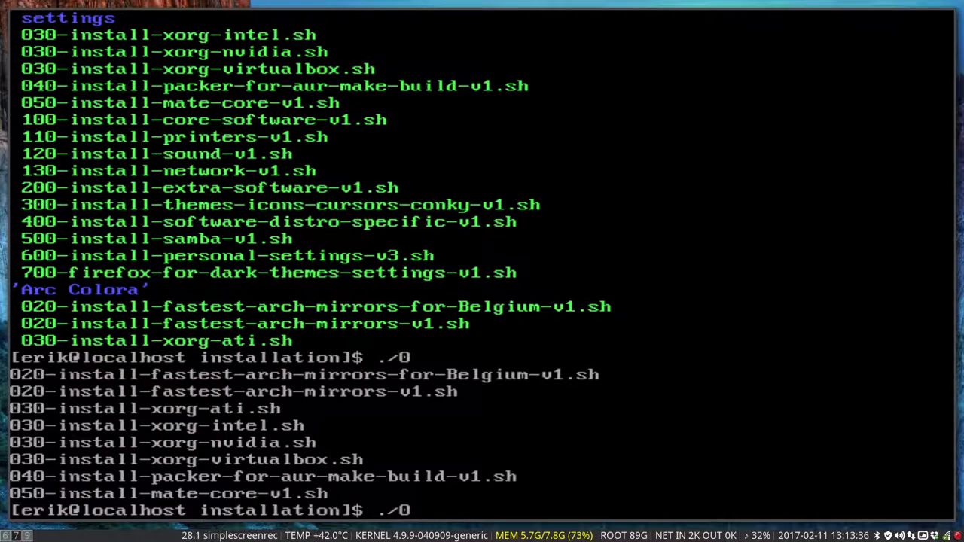
type("2")
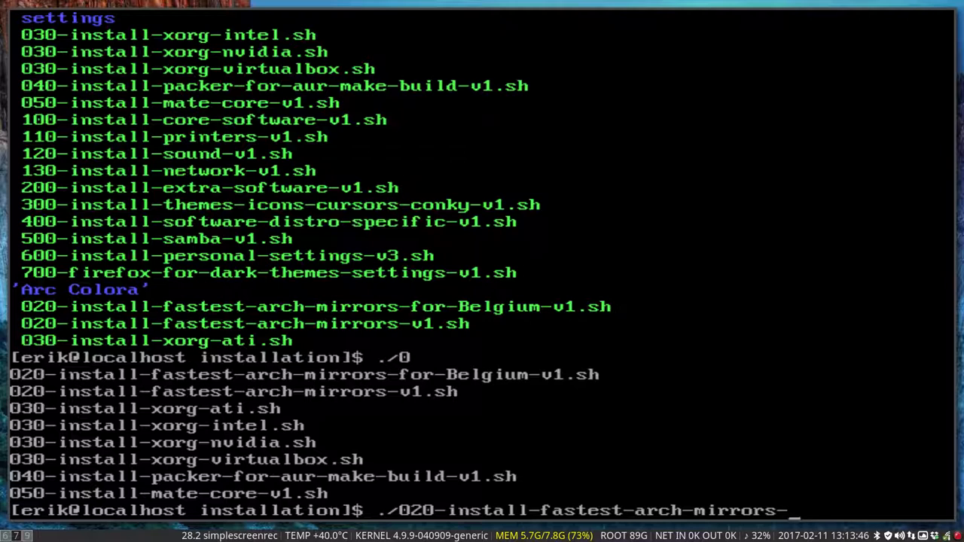
type("for")
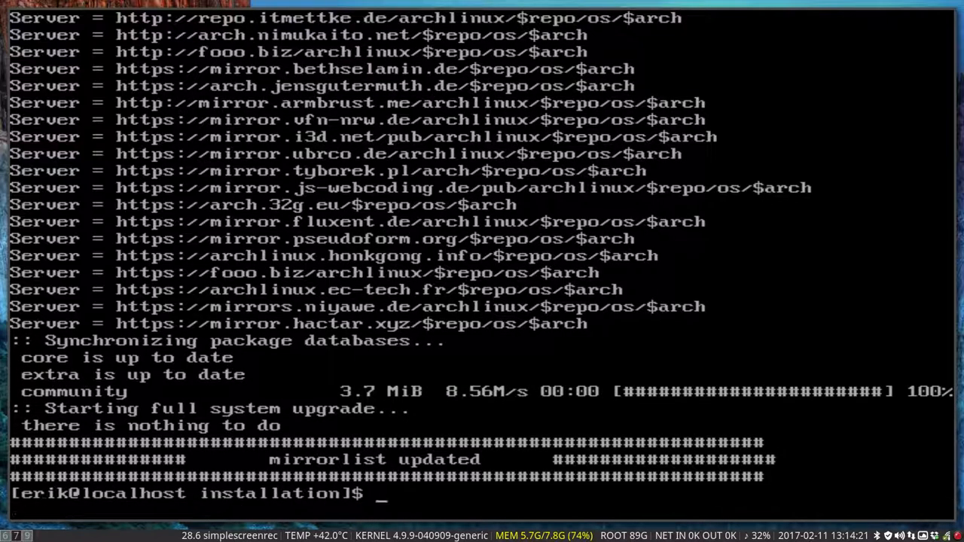
Install Xorg with virtualbox-guest-modules-arch (option 2), then install packer for AUR builds
type("./030-install-xorg-")
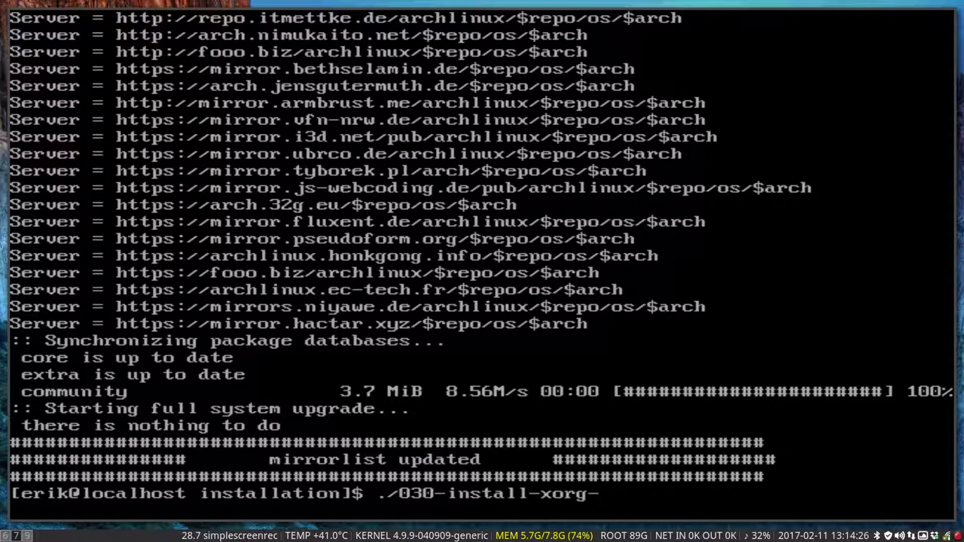
key("Tab")
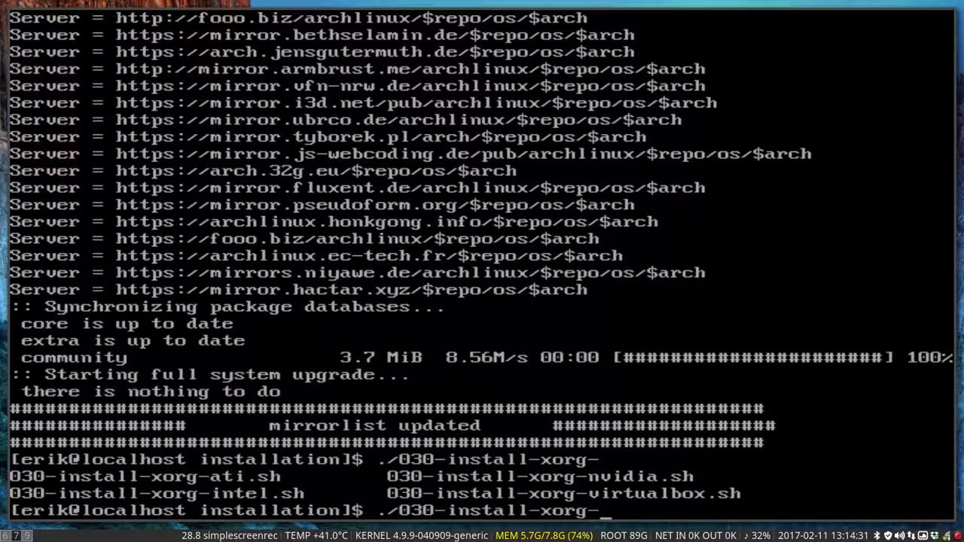
type("vir")
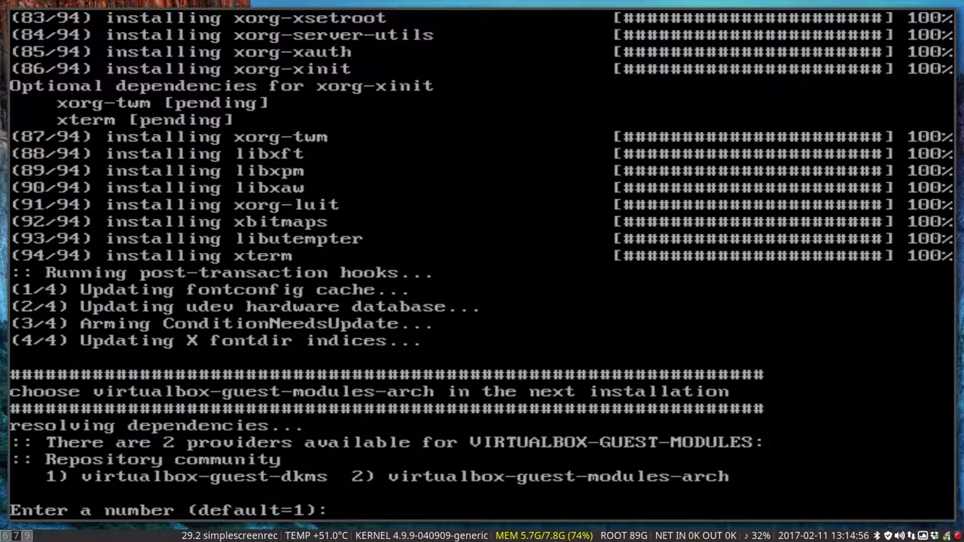
type("2")
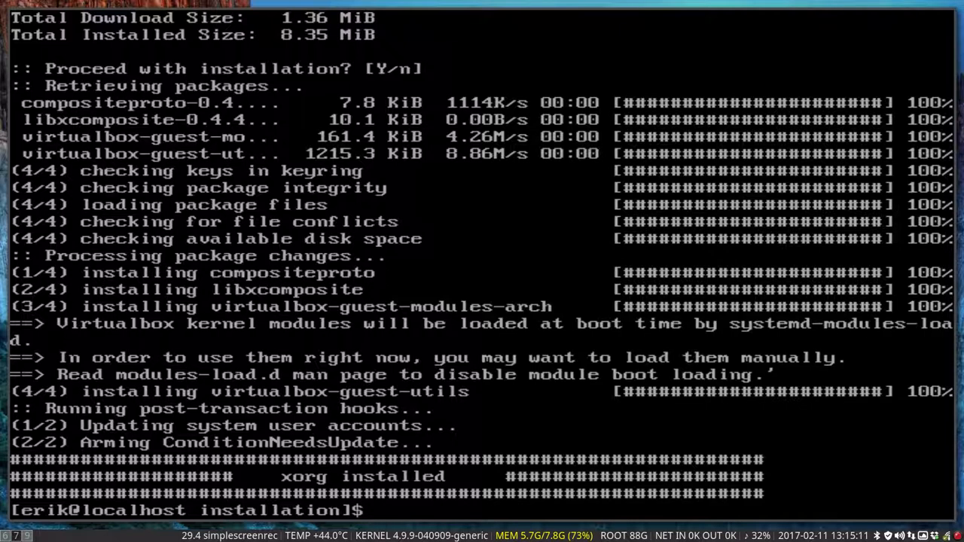
type("./030-install-xorg-virtualbox.sh")
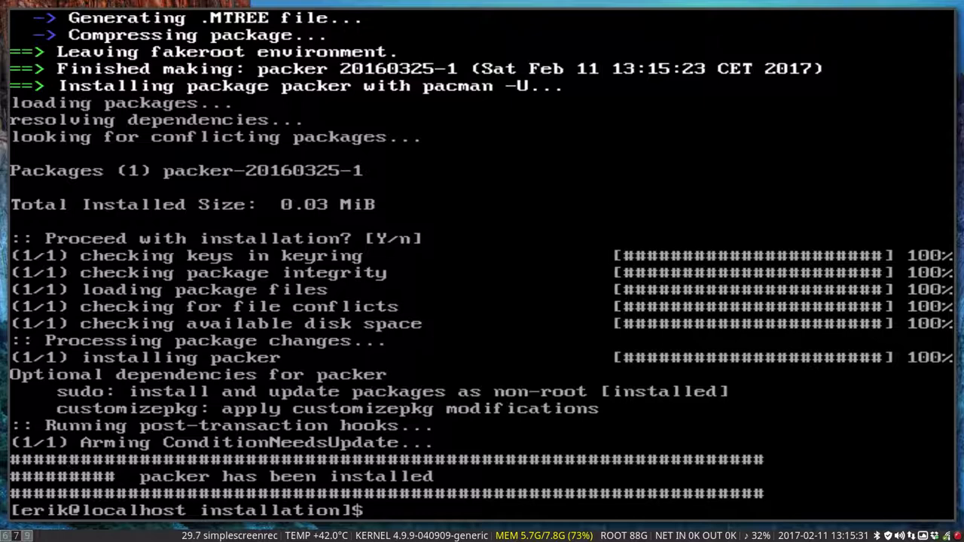
Run ./050-install-mate-core-v1.sh and follow its output until 'THE END' appears
type("./")
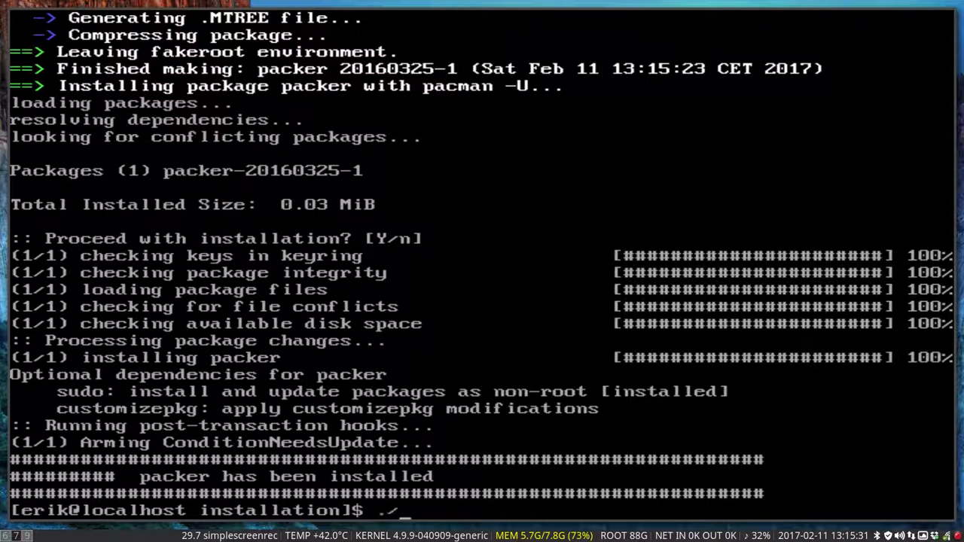
type("050-install-mate-core-v1.sh")
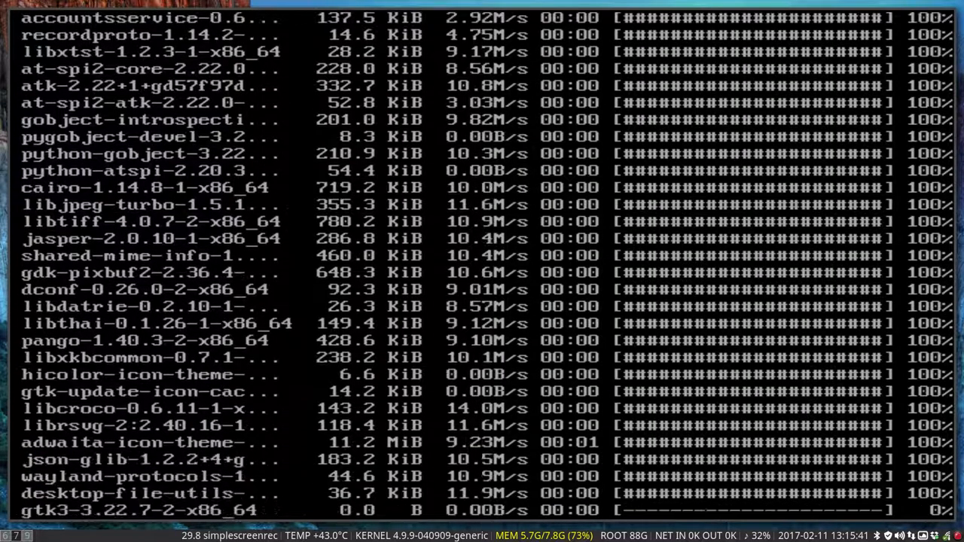
scroll("down", 3)
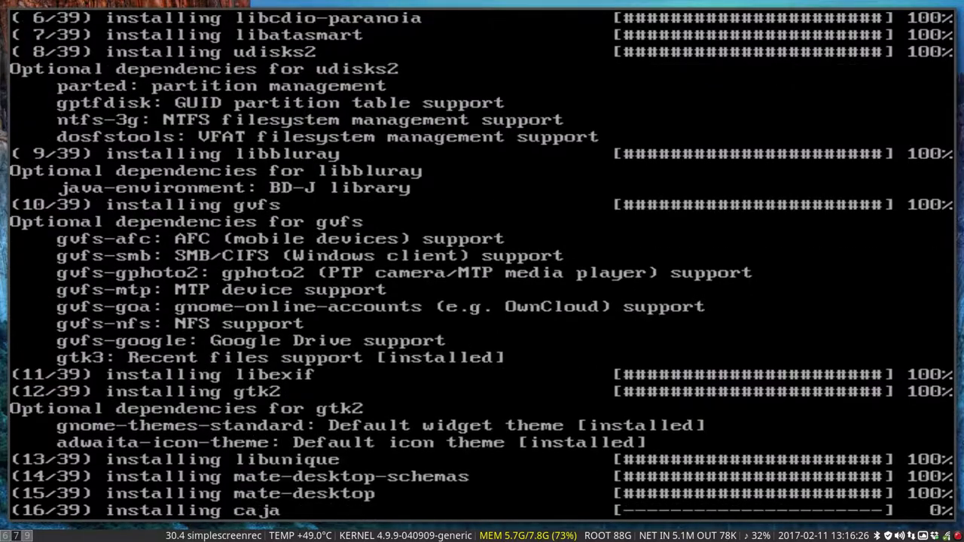
scroll("down", 3)
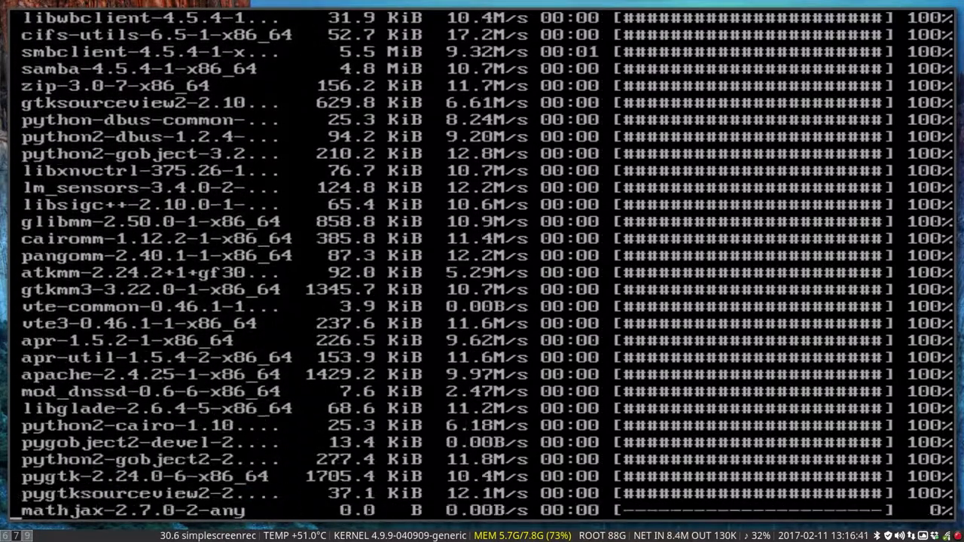
scroll("down", 3)
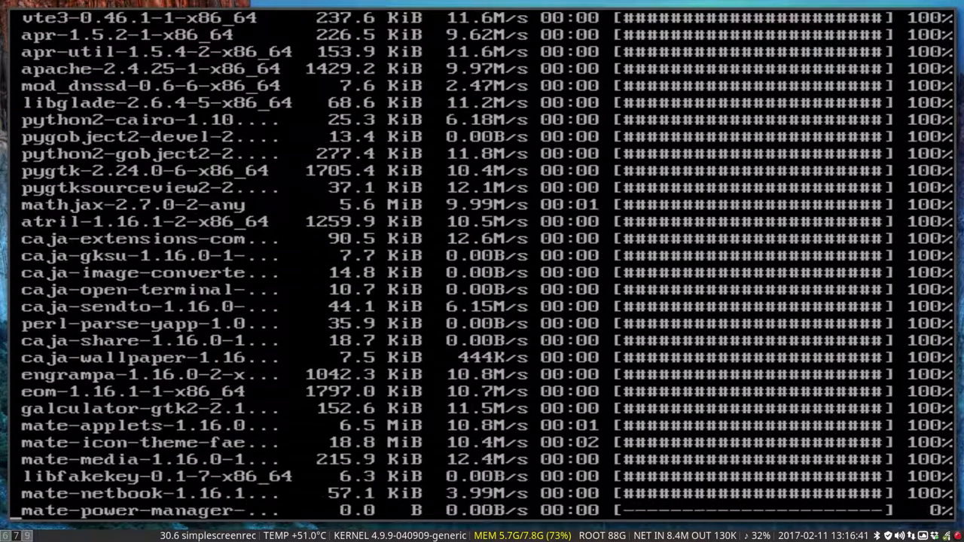
scroll("down", 3)
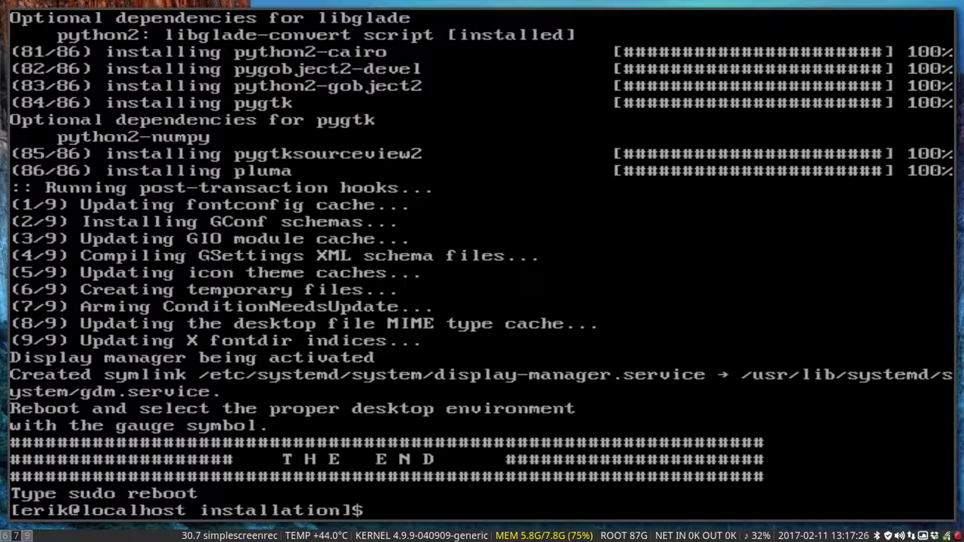
List the remaining 100–130 scripts with ./1 completion, then run sudo reboot
type("./050-install-mate-core-v1.sh")
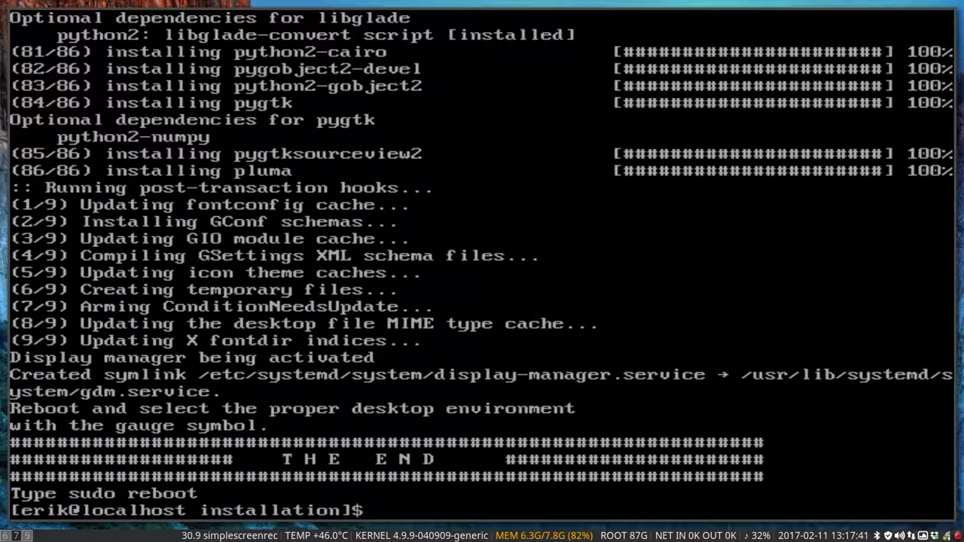
type("./1")
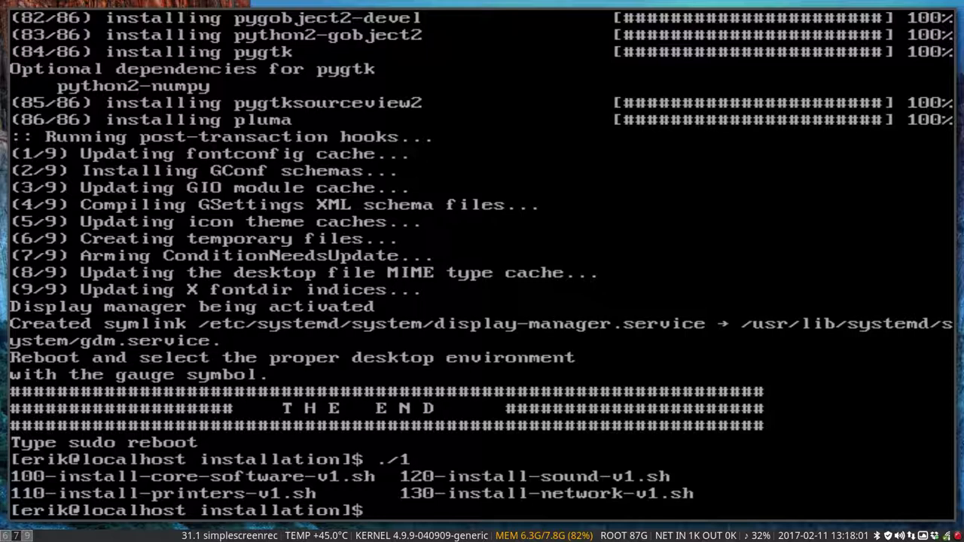
type("sudo reboot")
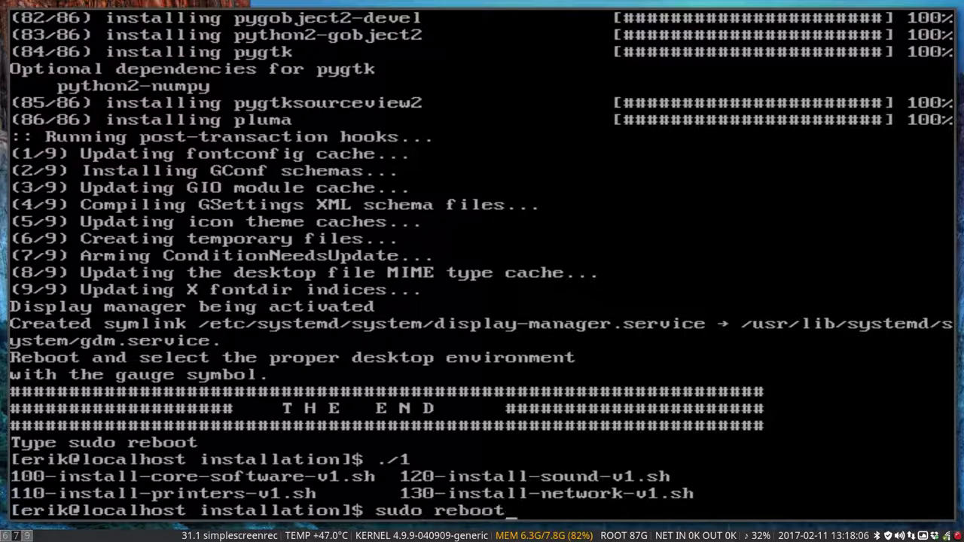
key("Return")
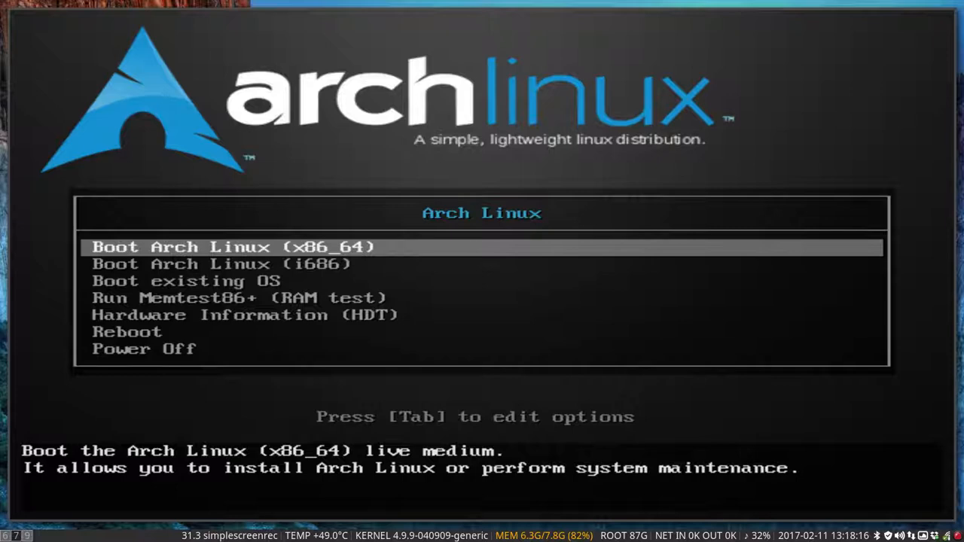
Choose 'Boot existing OS' in the Arch ISO boot menu
key("Down")
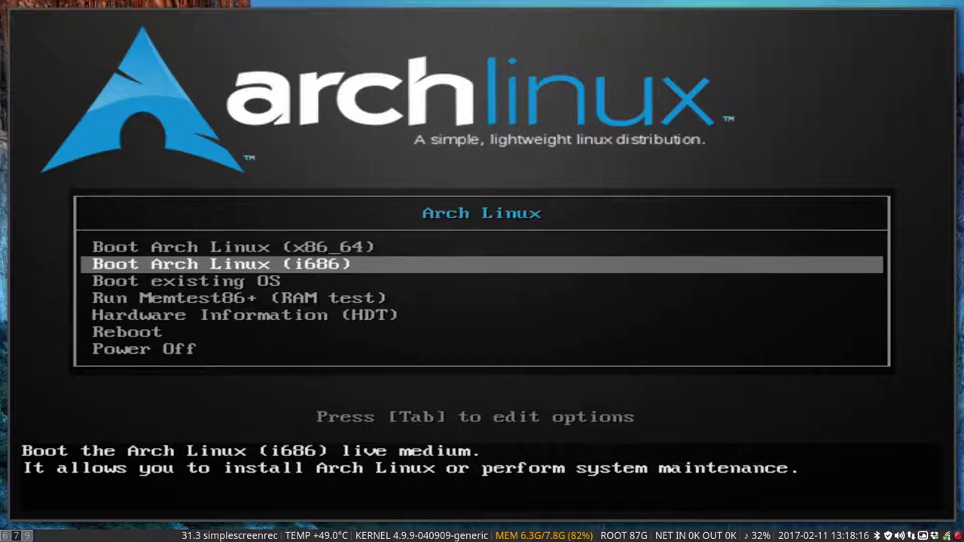
key("Down")
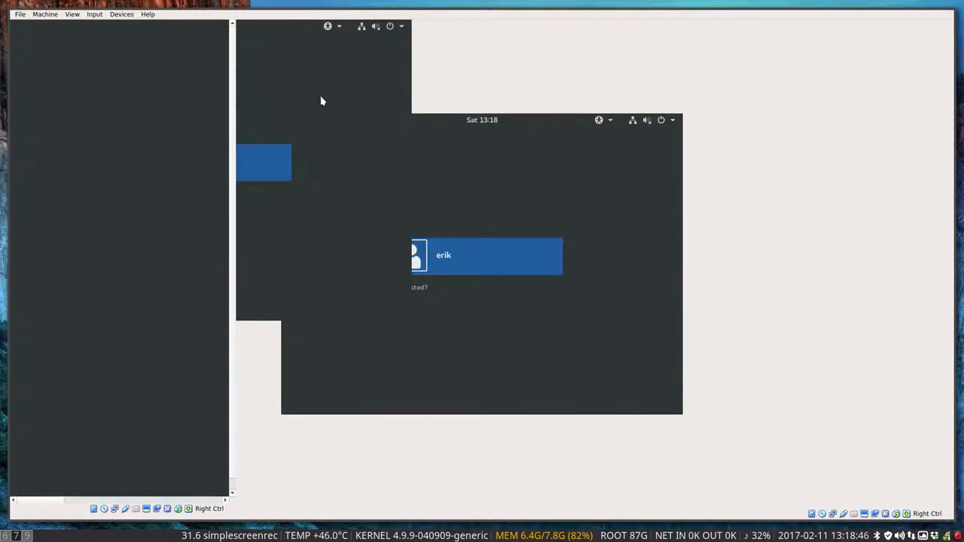
Resize the guest screen to 1920x1080 via View > Virtual Screen 1
left_click(72, 14)
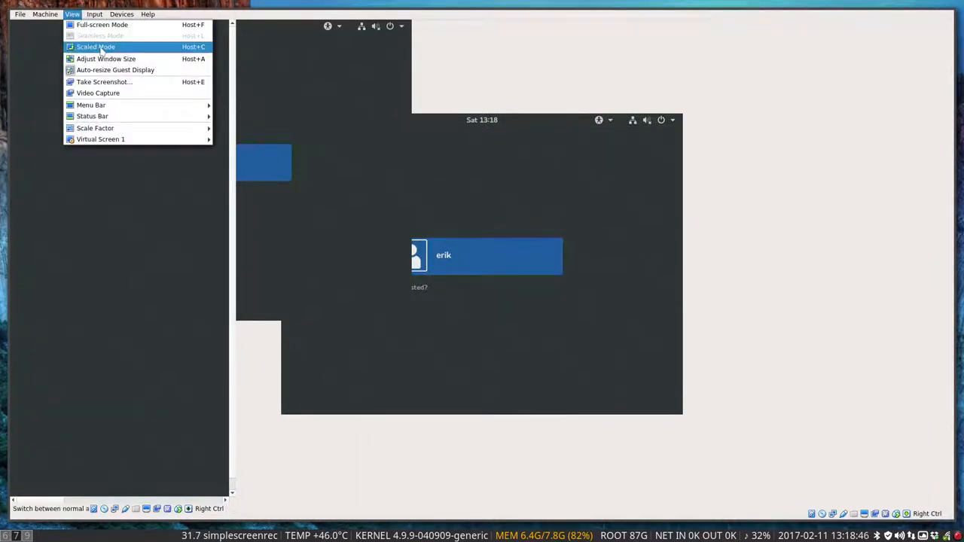
mouse_move(102, 24)
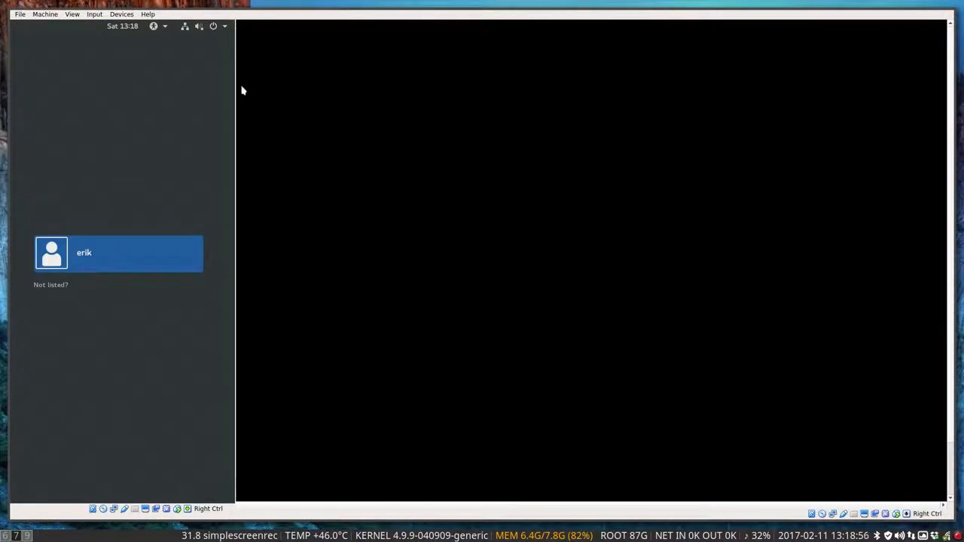
left_click(73, 14)
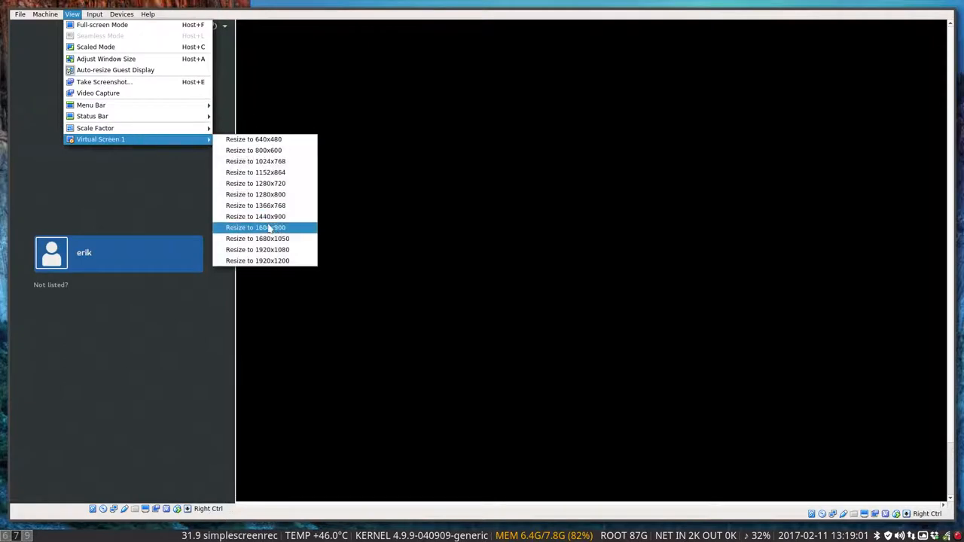
mouse_move(257, 249)
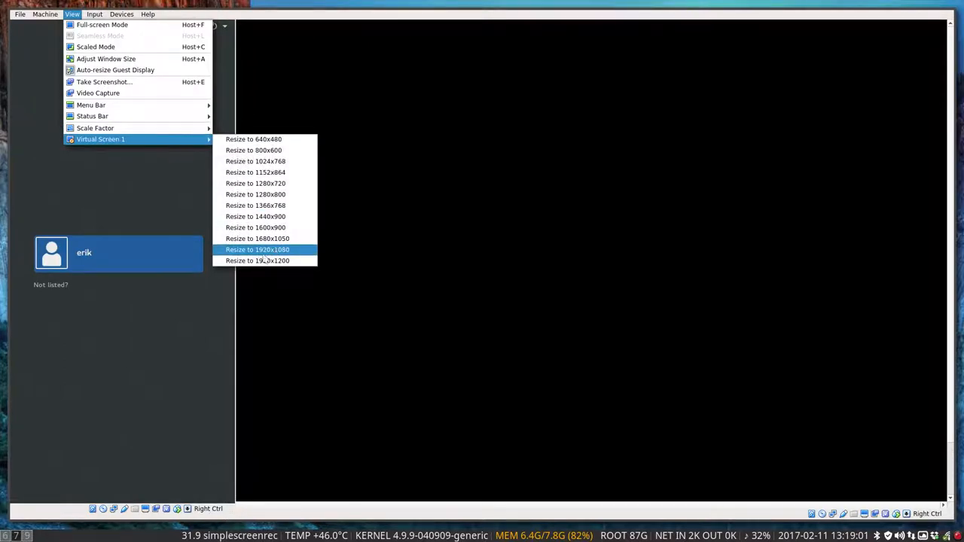
left_click(257, 249)
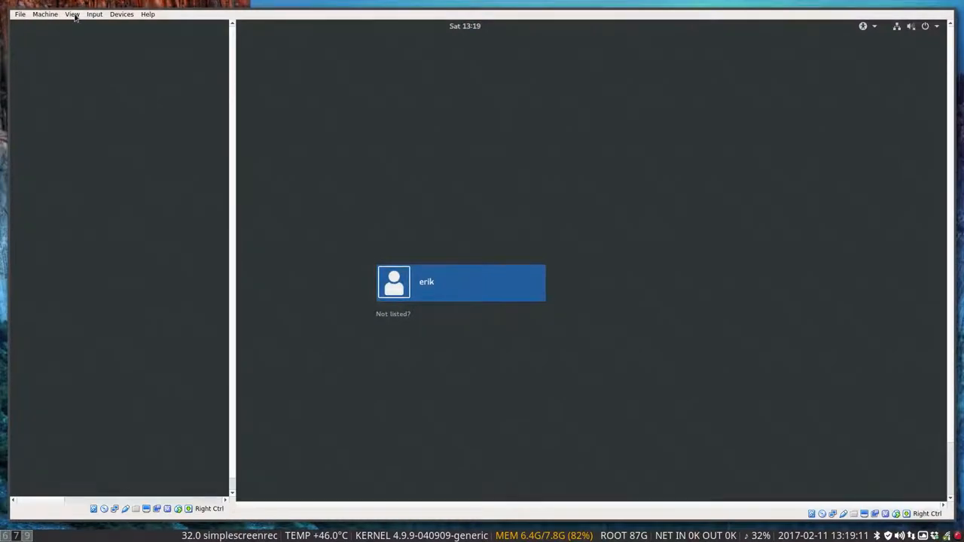
mouse_move(442, 293)
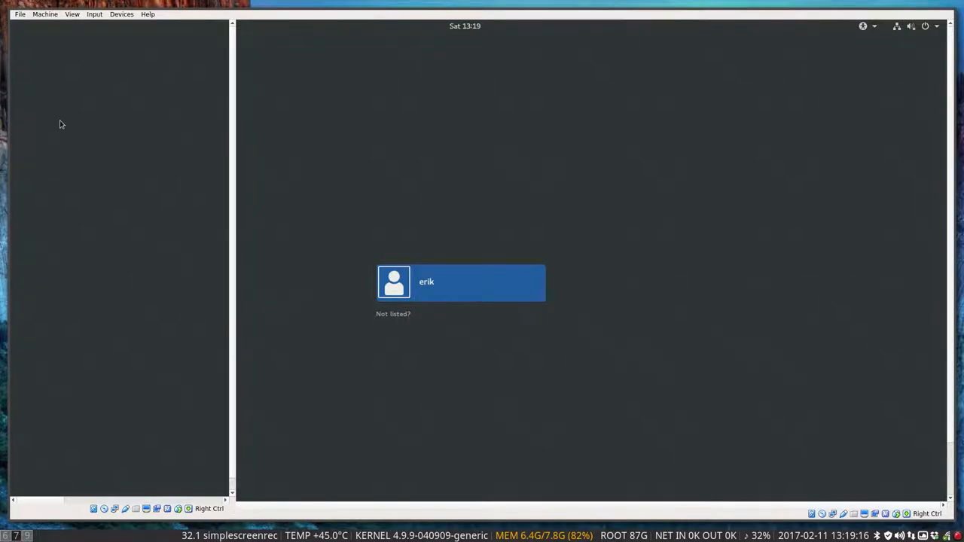
left_click(72, 13)
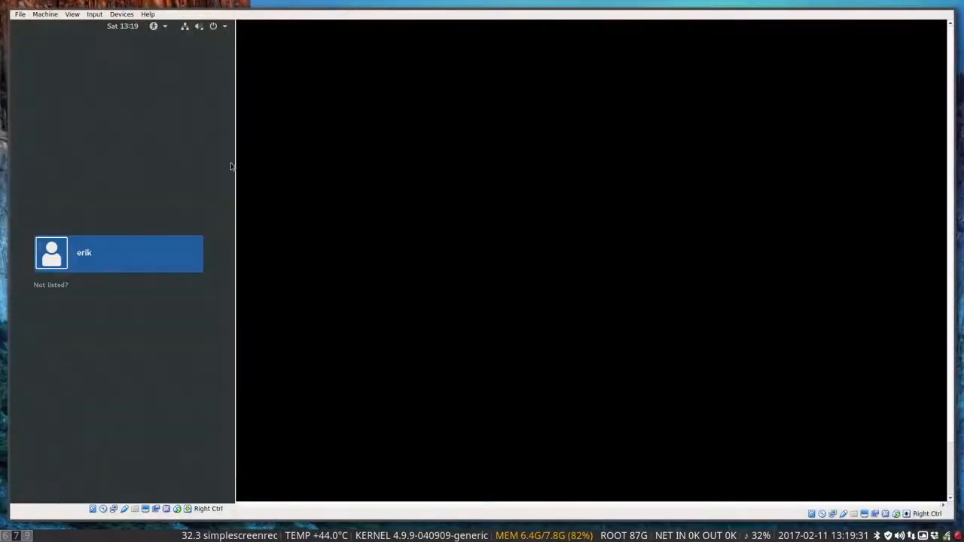
left_click(72, 14)
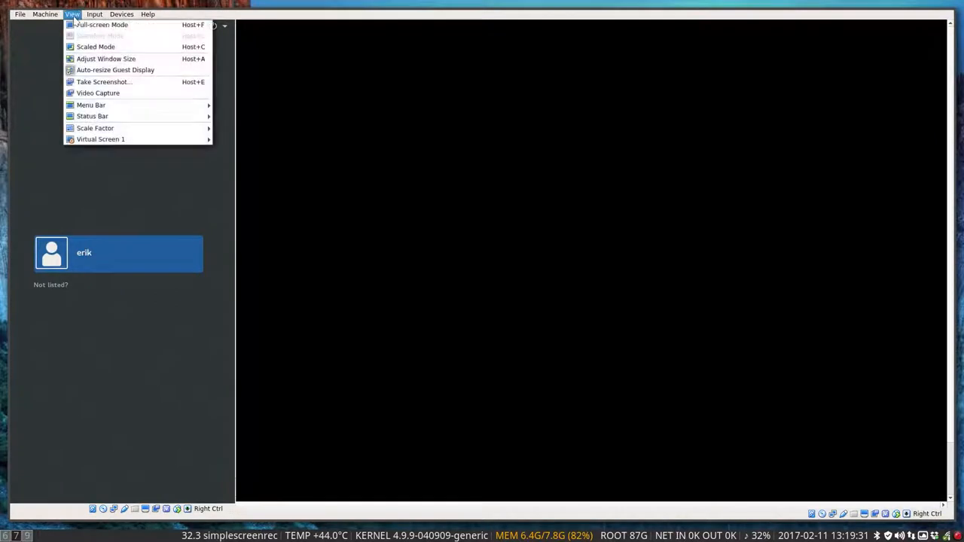
mouse_move(100, 139)
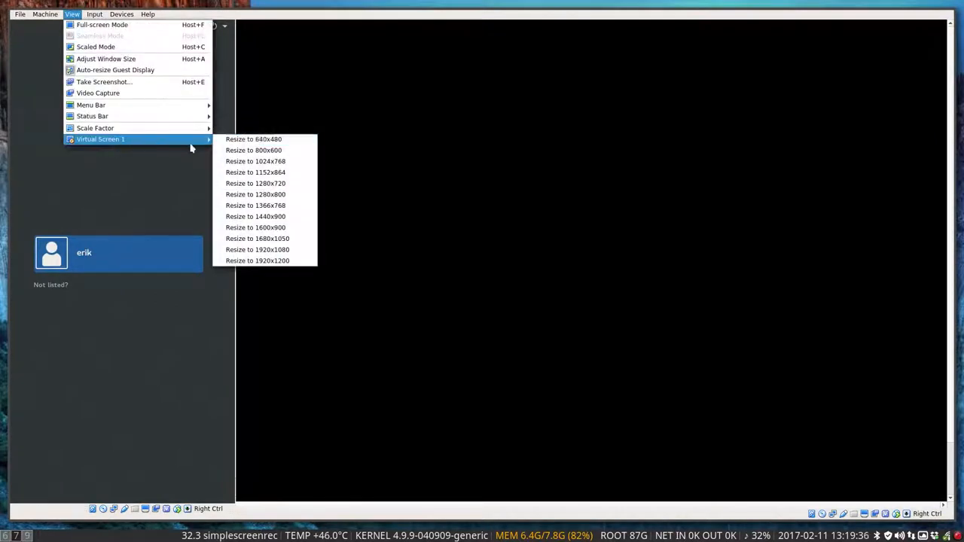
mouse_move(255, 227)
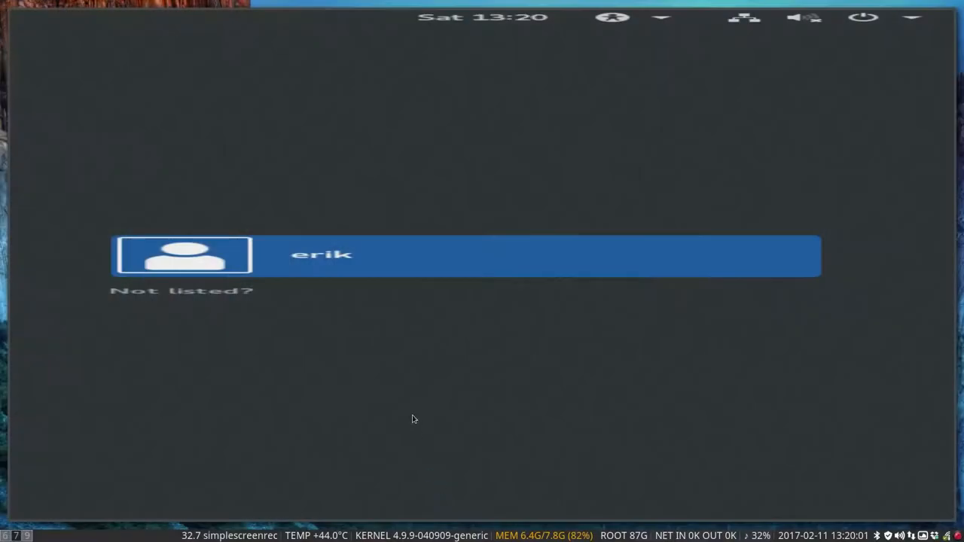
mouse_move(363, 217)
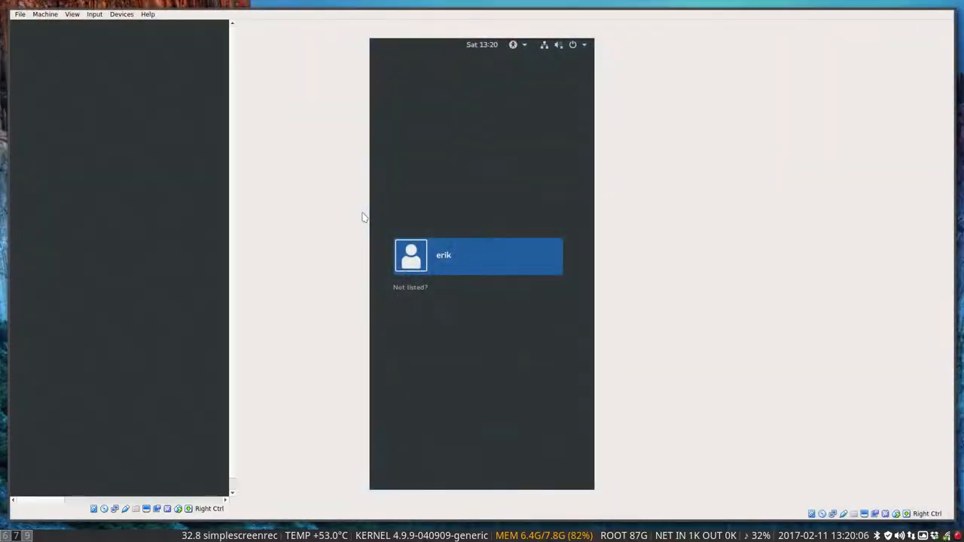
Resize the guest screen to 1280x800, then to 1280x720
left_click(72, 14)
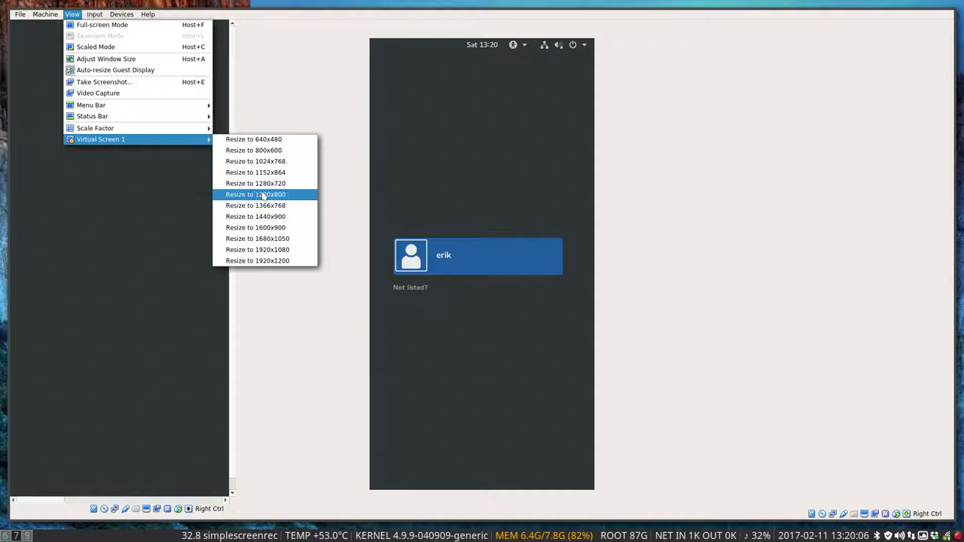
left_click(256, 194)
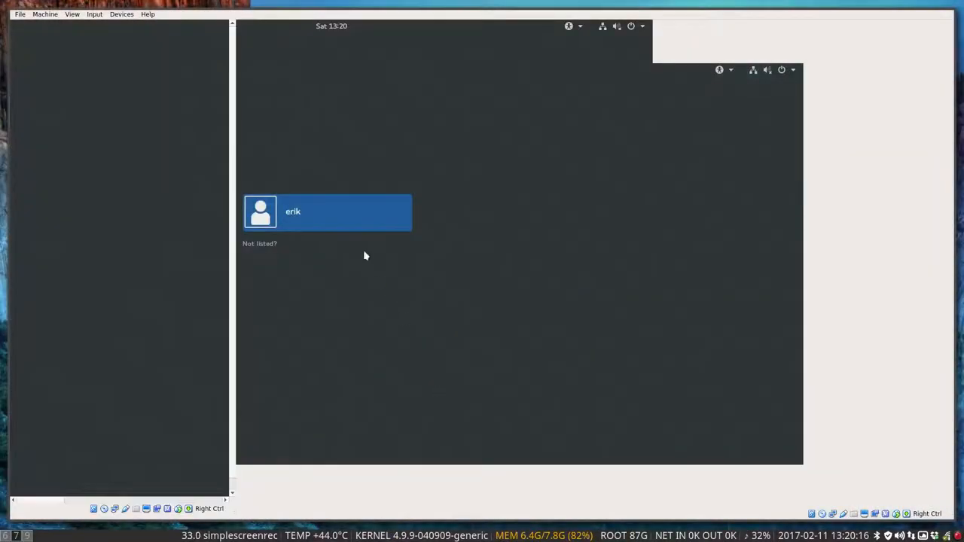
mouse_move(263, 308)
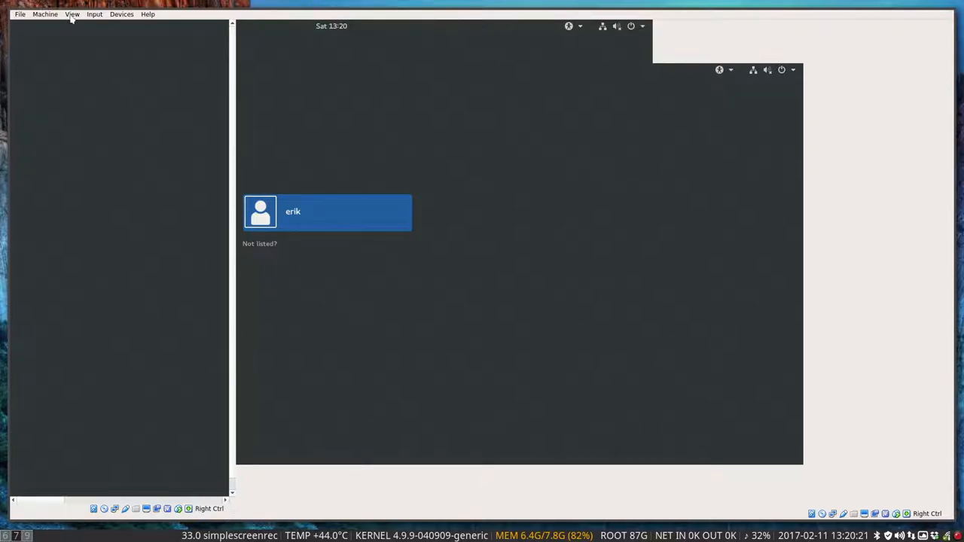
left_click(72, 14)
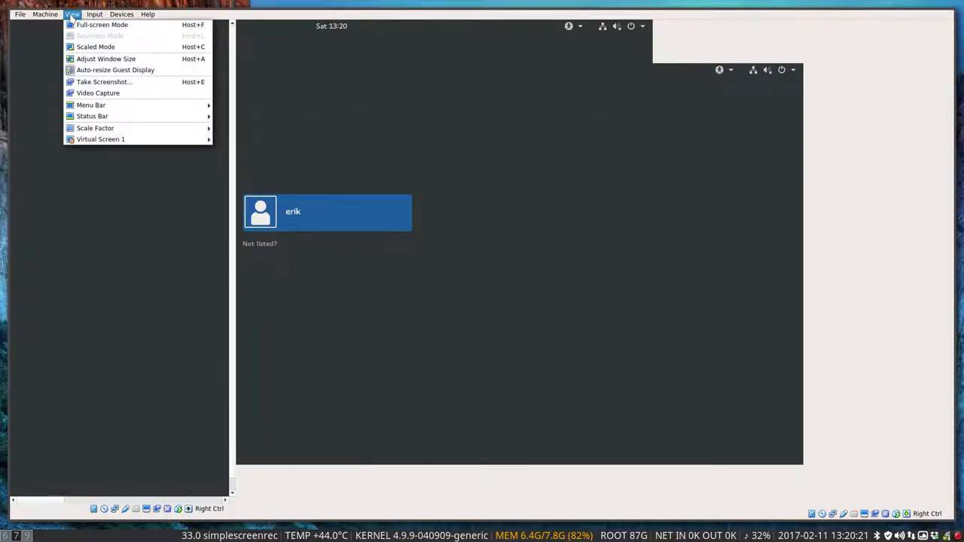
mouse_move(92, 116)
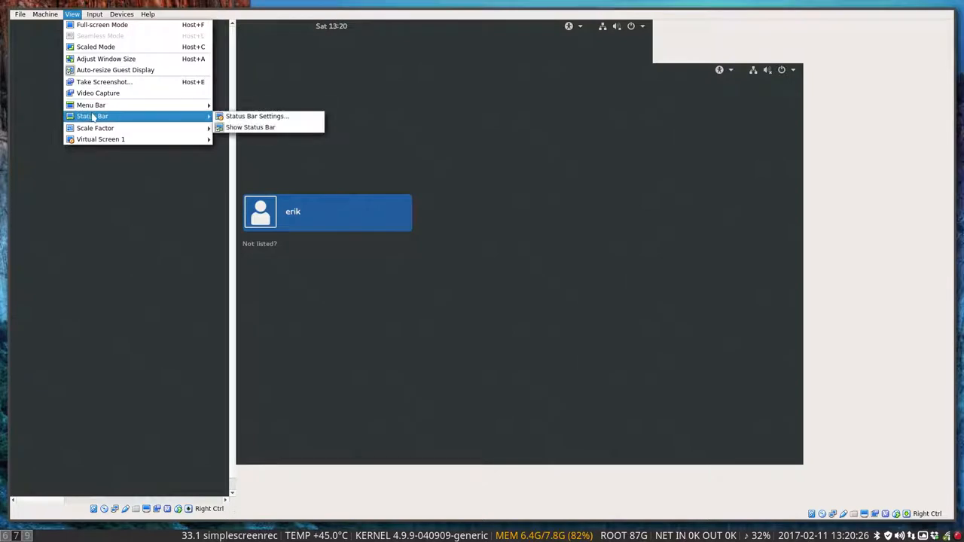
mouse_move(95, 128)
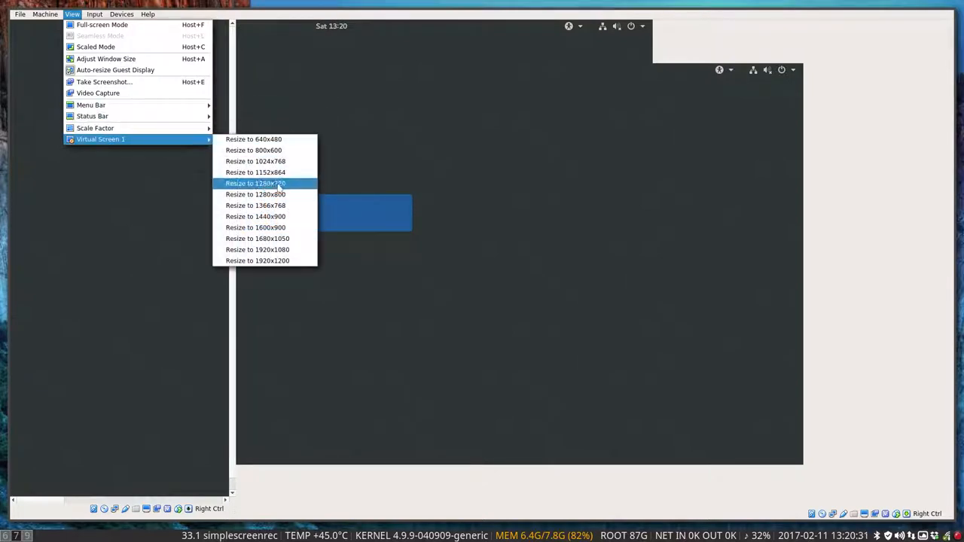
left_click(255, 183)
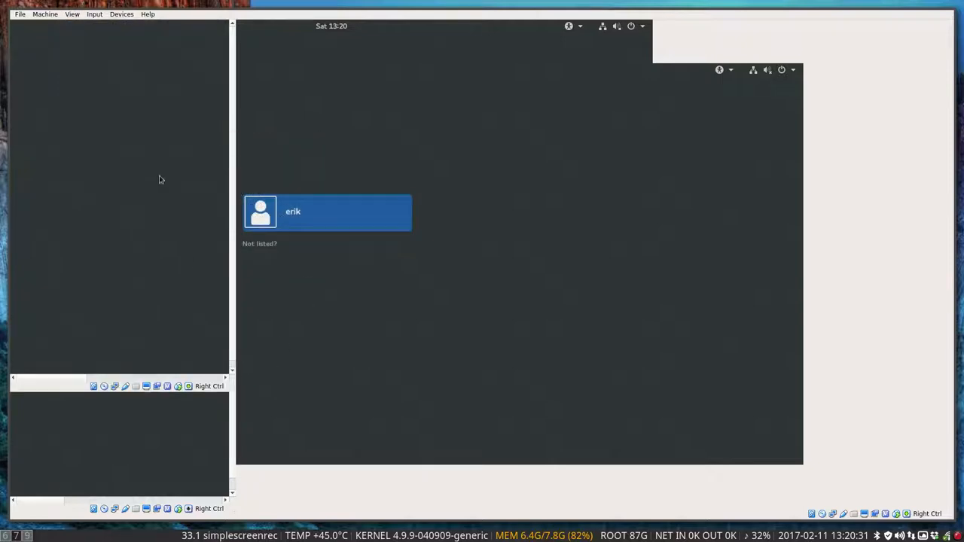
left_click(72, 14)
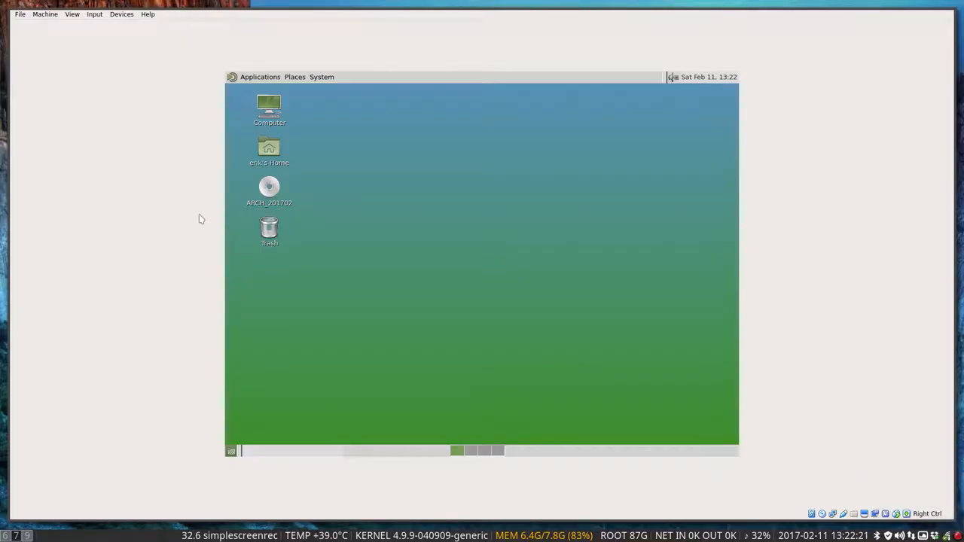
mouse_move(113, 58)
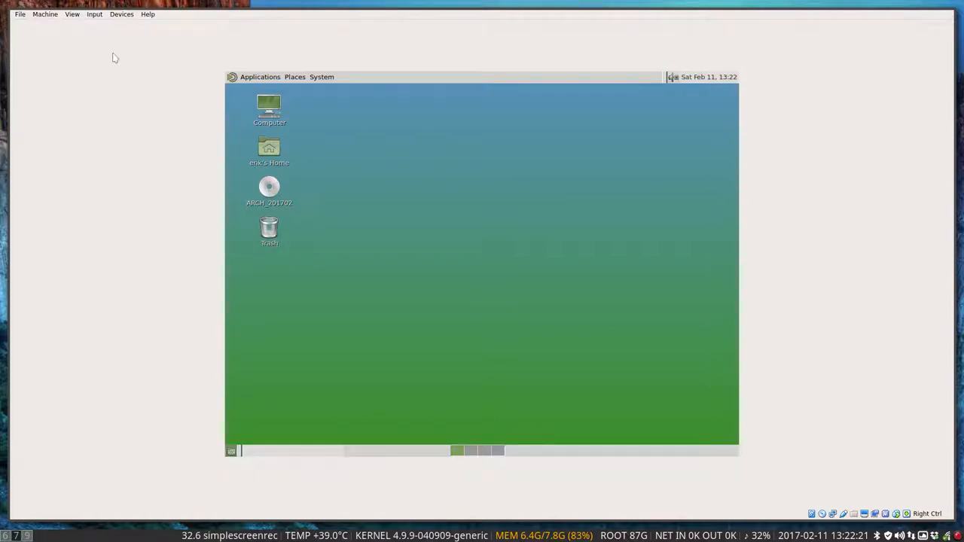
Dismiss the View menu and eject the ARCH_201702 disc from its desktop icon
left_click(73, 14)
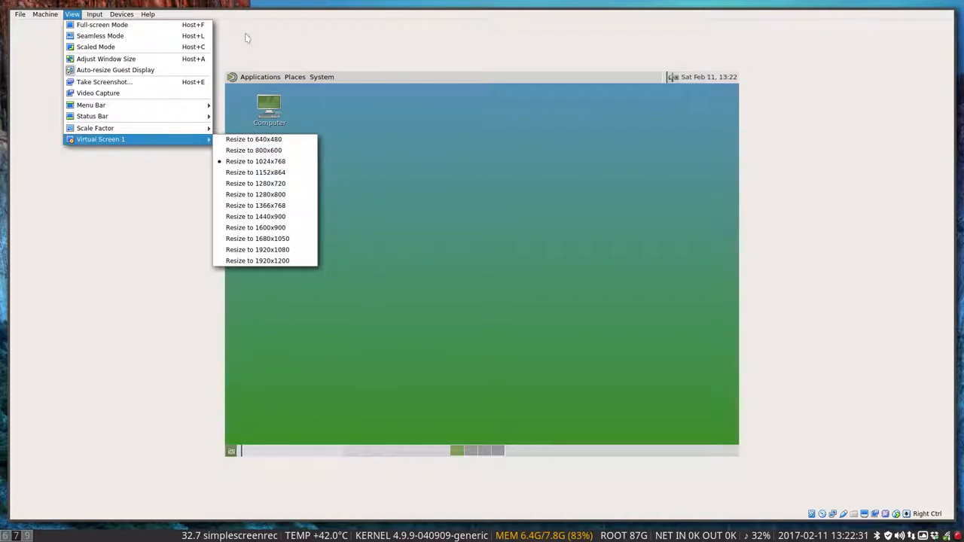
left_click(251, 47)
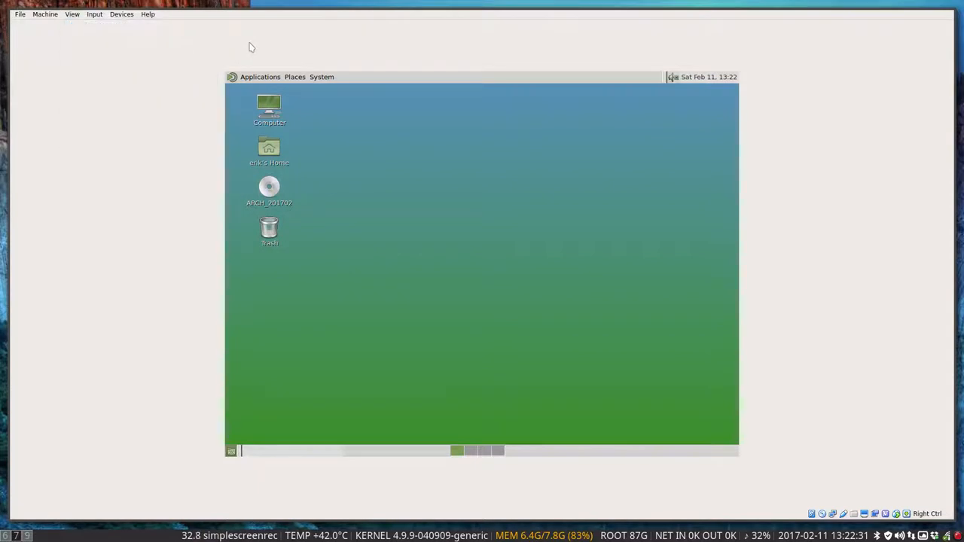
left_click(269, 187)
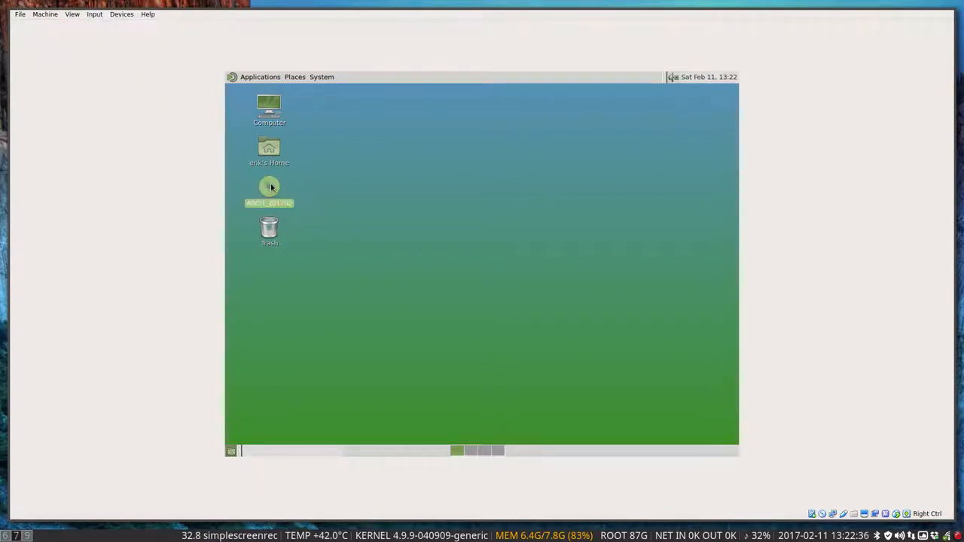
right_click(269, 189)
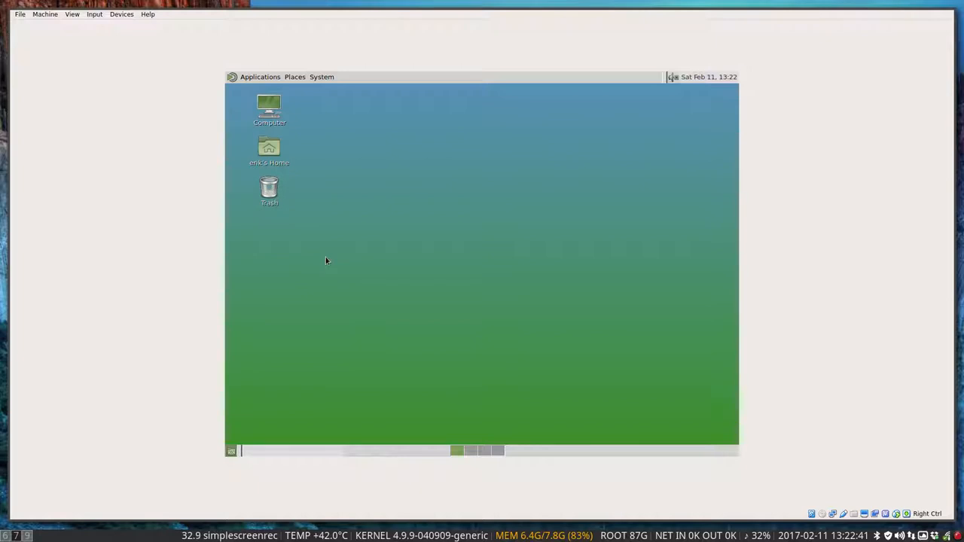
Browse the Applications, Places and System menus, then close them
left_click(260, 76)
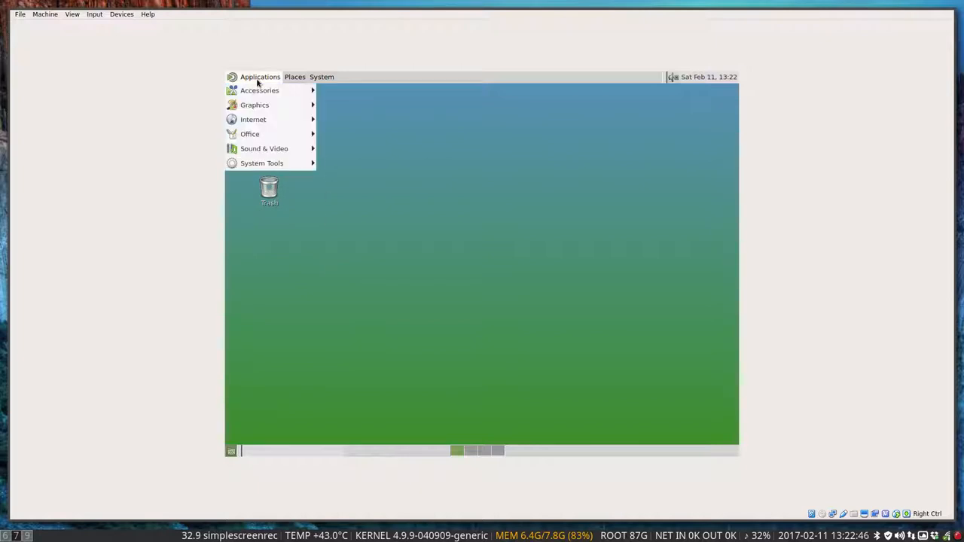
mouse_move(253, 119)
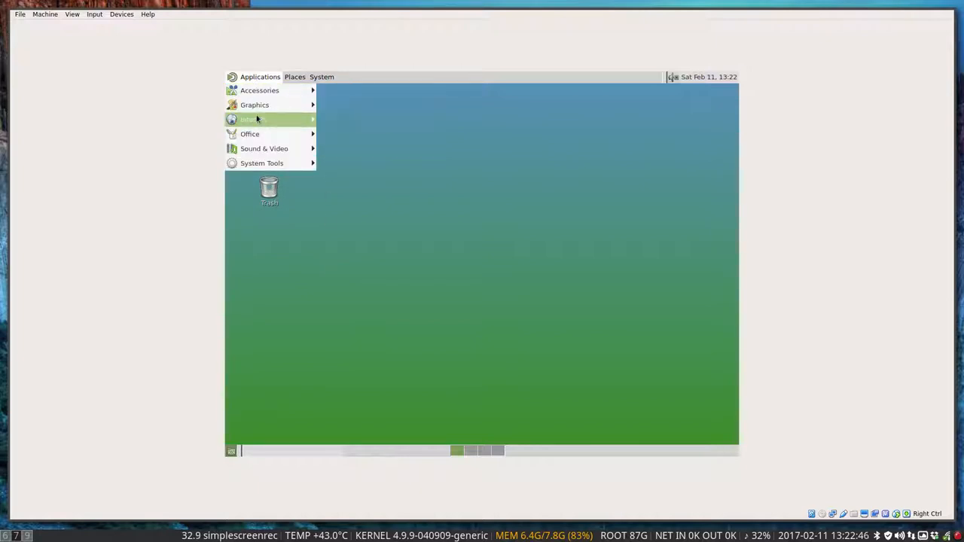
mouse_move(262, 162)
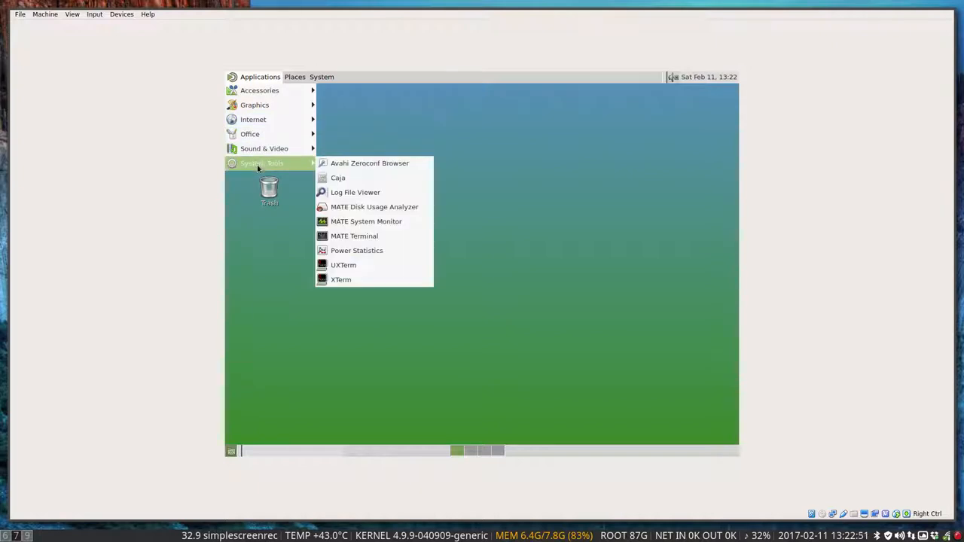
left_click(295, 76)
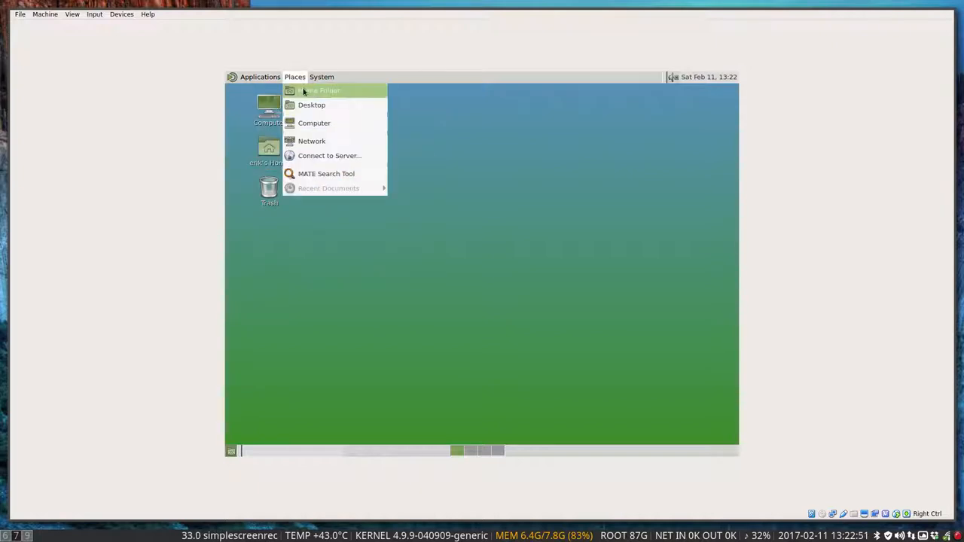
left_click(321, 76)
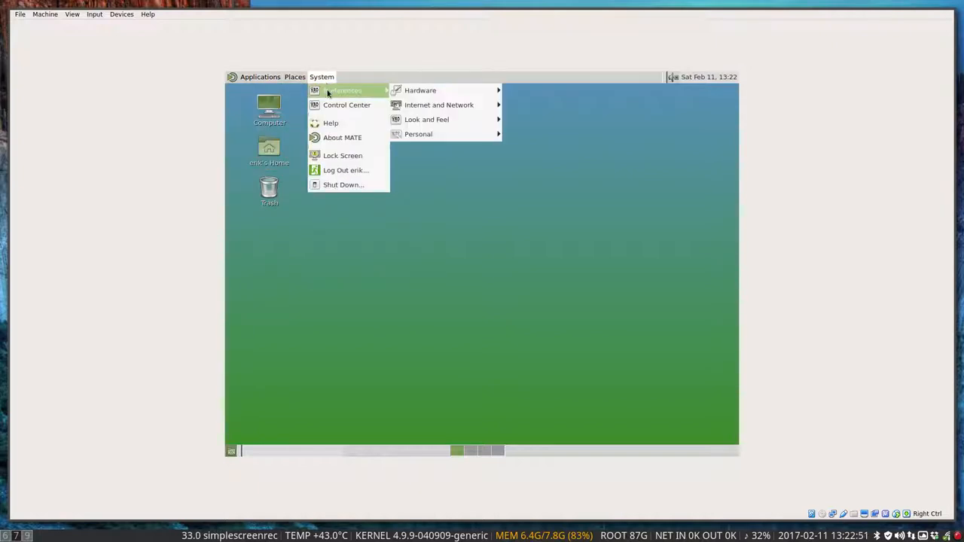
mouse_move(426, 119)
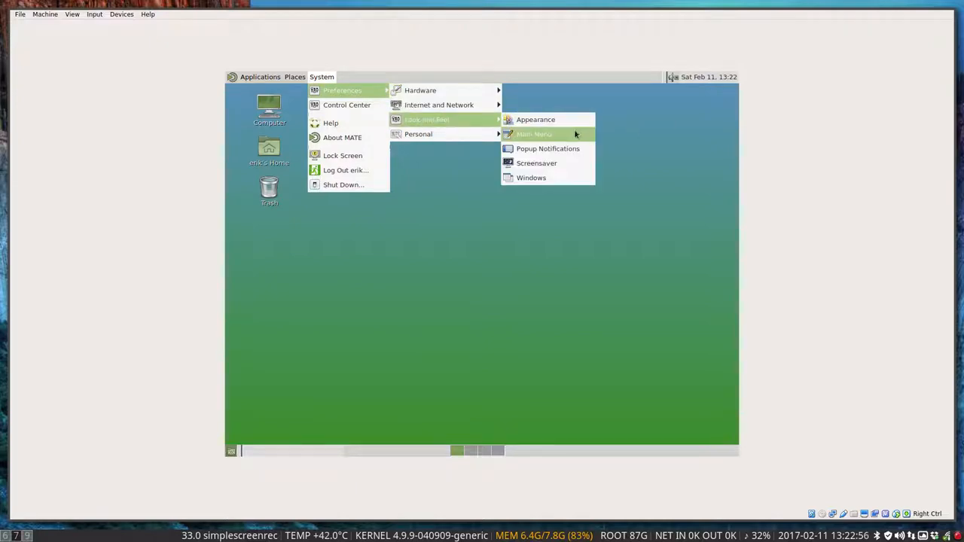
left_click(461, 250)
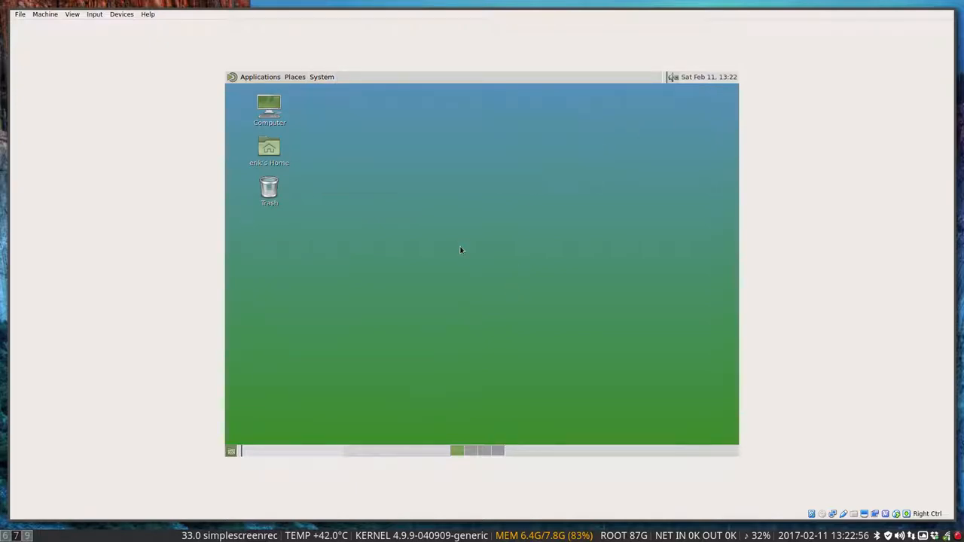
Open Home, then archmate's installation scripts folder in Caja, tiled to the left half
left_click(269, 149)
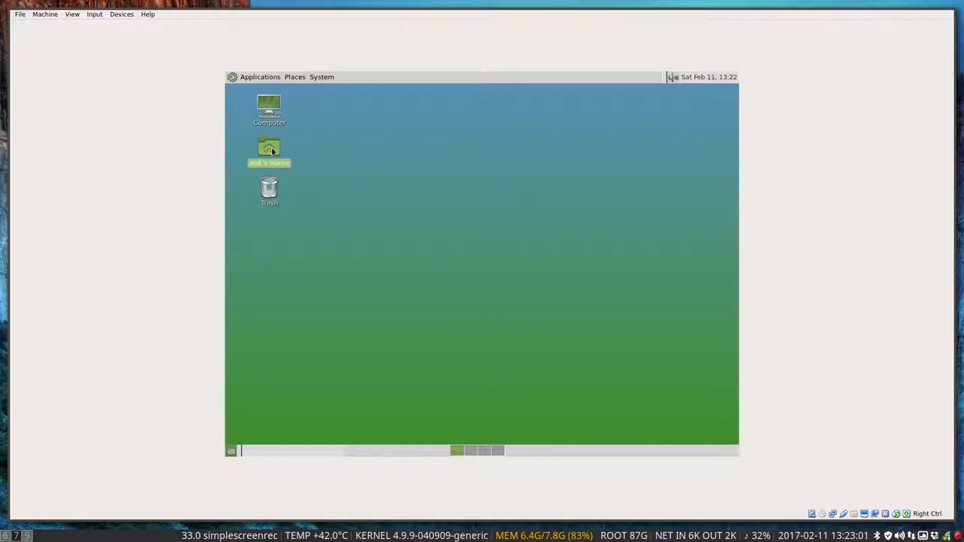
double_click(269, 148)
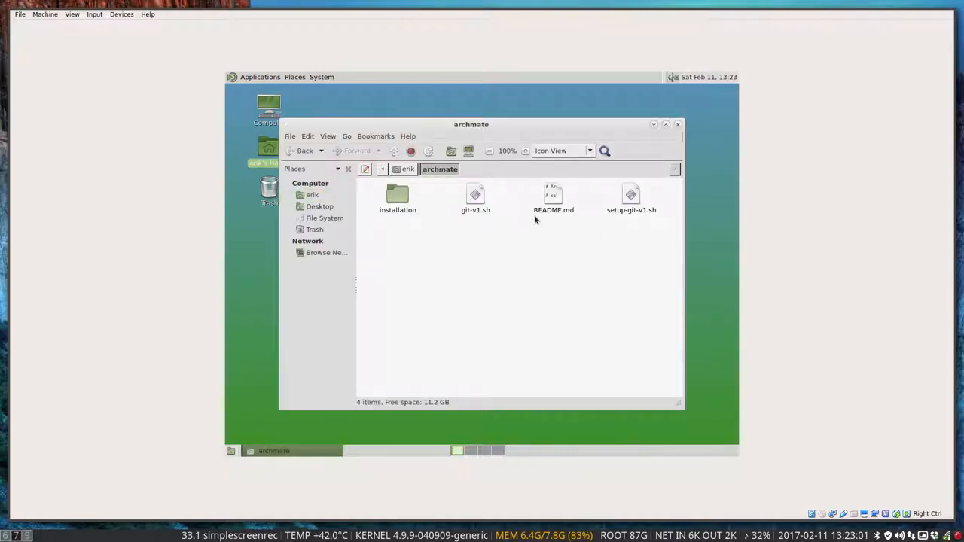
double_click(397, 195)
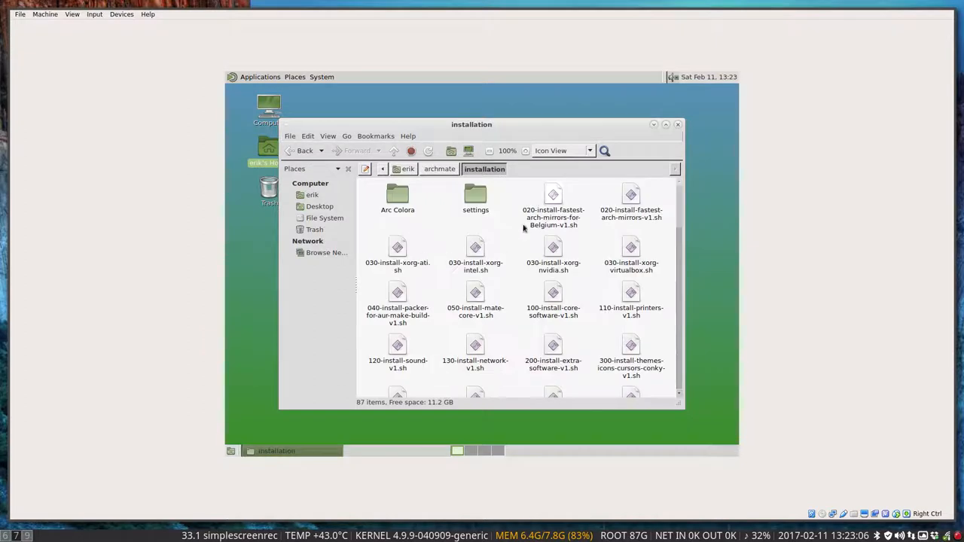
mouse_move(515, 301)
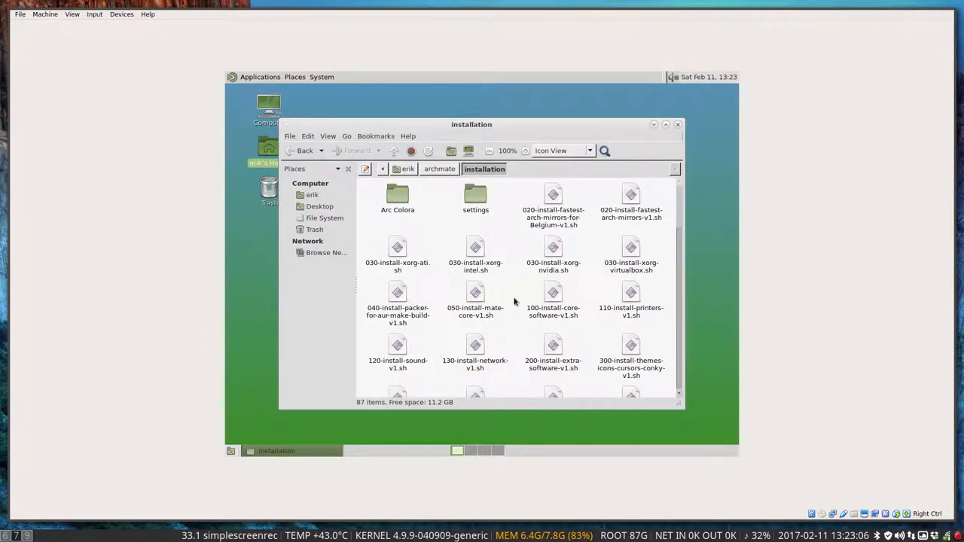
left_click(553, 293)
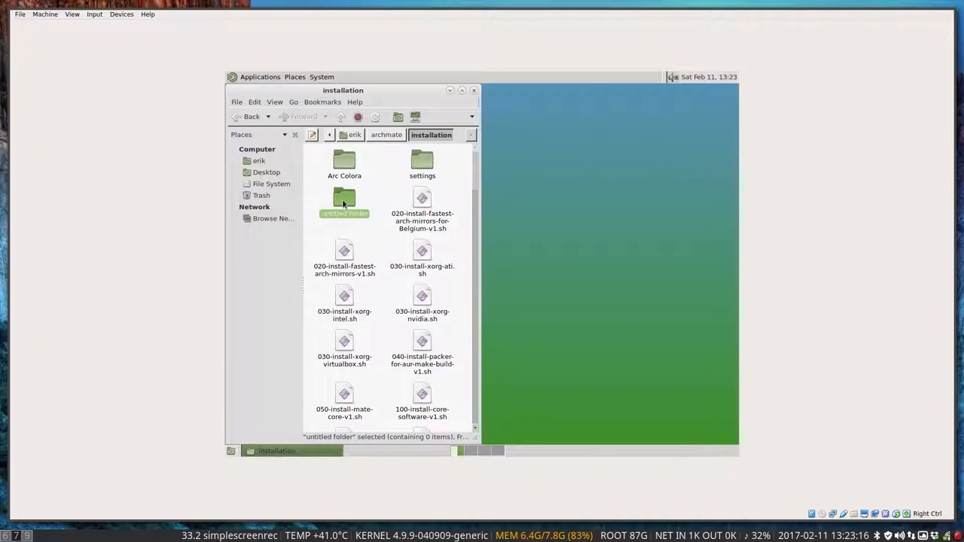
Open a terminal in the installation folder and select 100-install-core-software-v1.sh
right_click(345, 203)
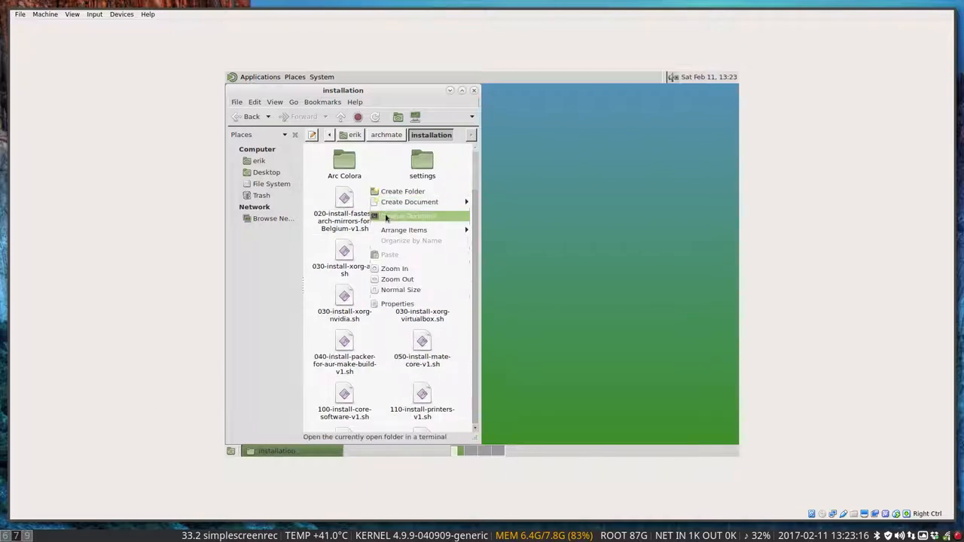
left_click(411, 216)
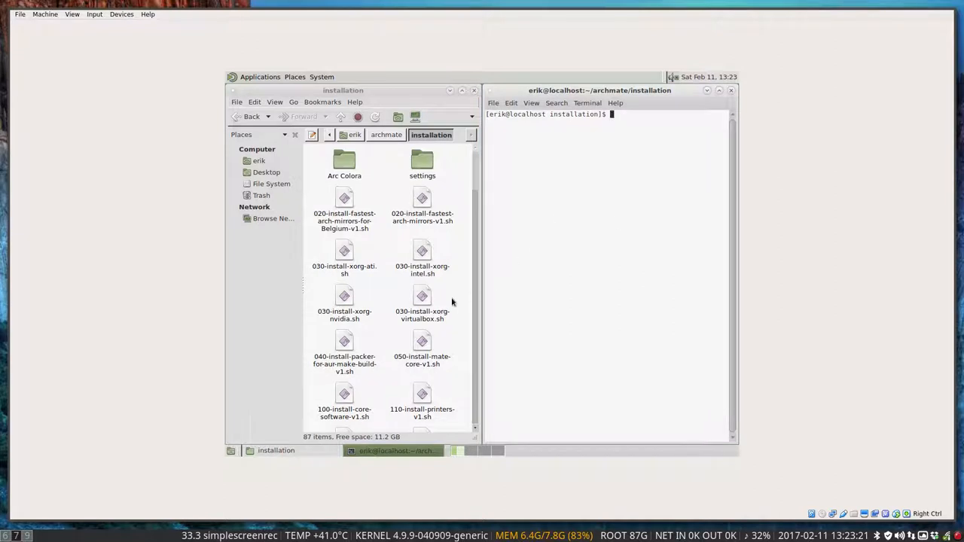
scroll("down", 3)
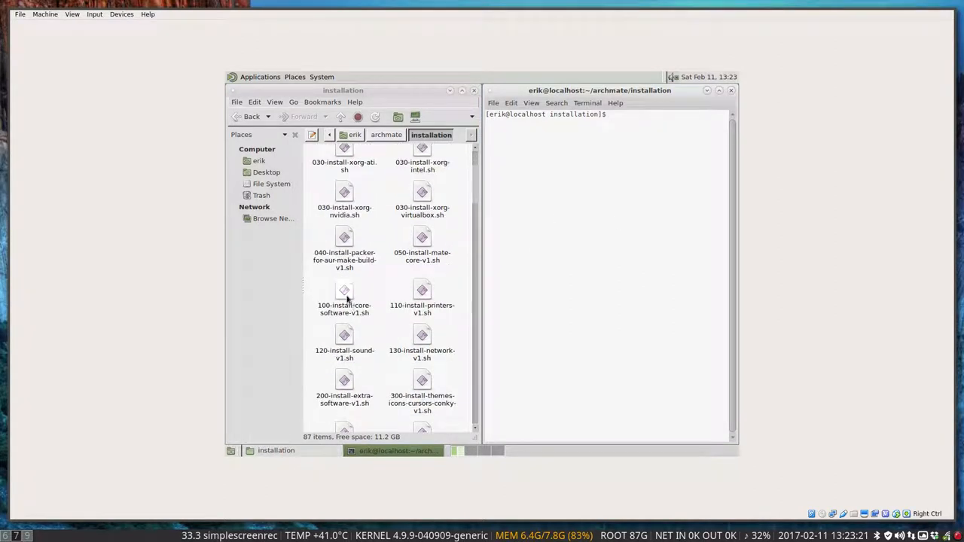
left_click(345, 293)
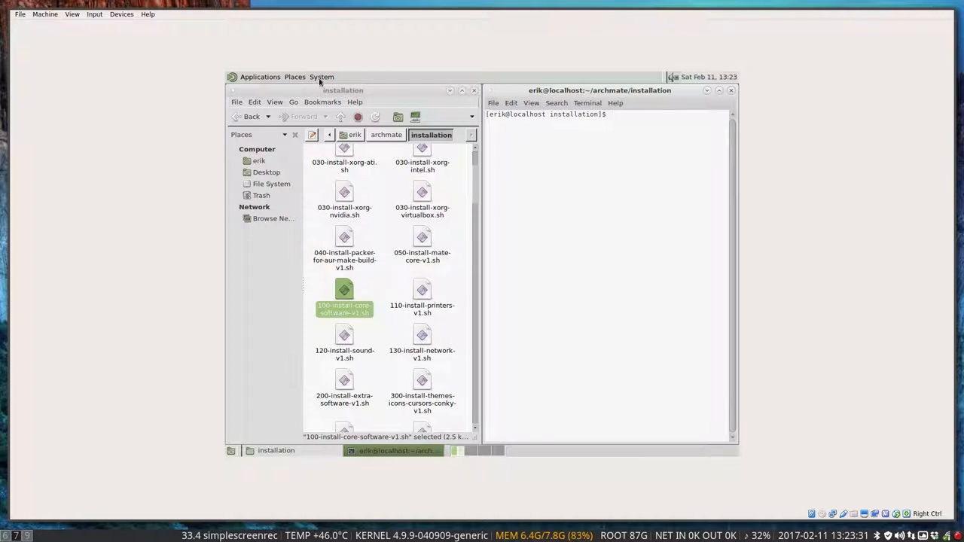
left_click(321, 76)
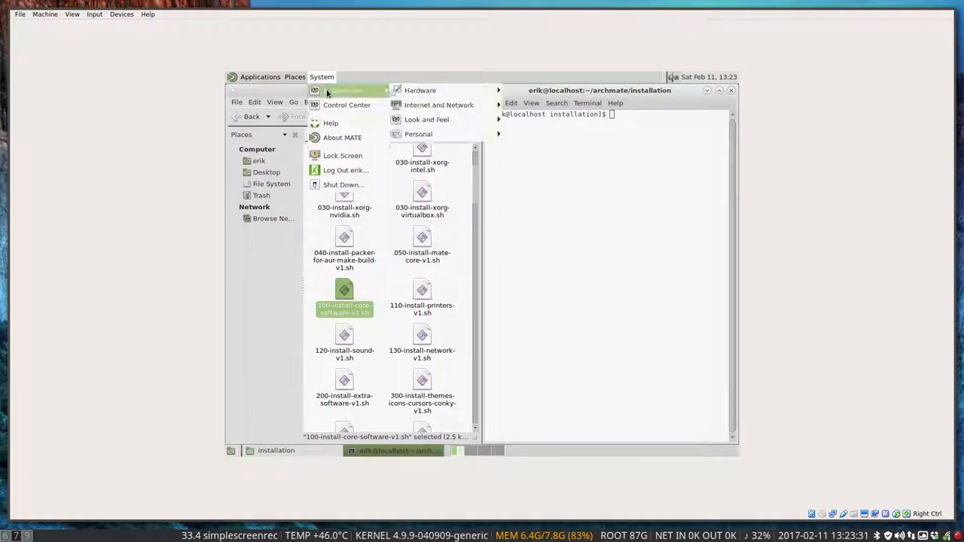
mouse_move(342, 91)
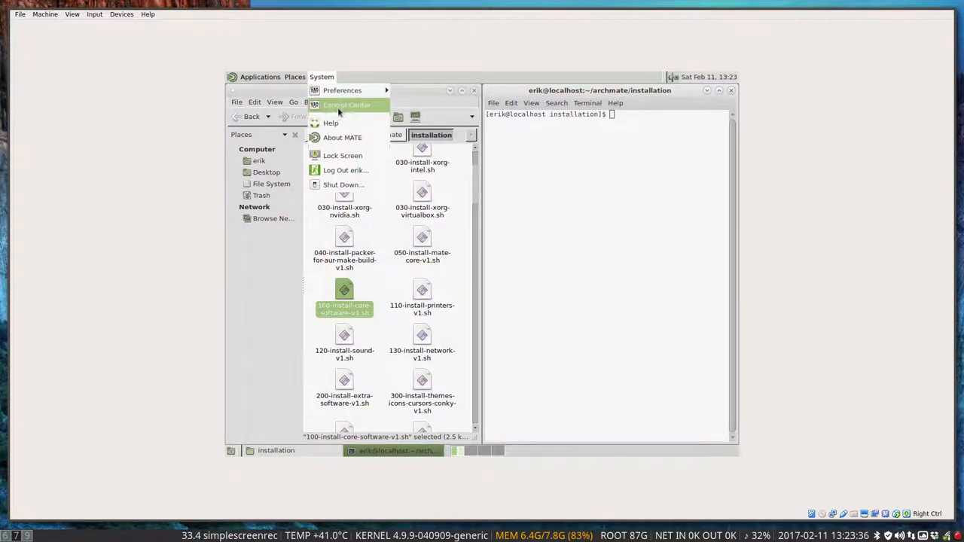
left_click(346, 104)
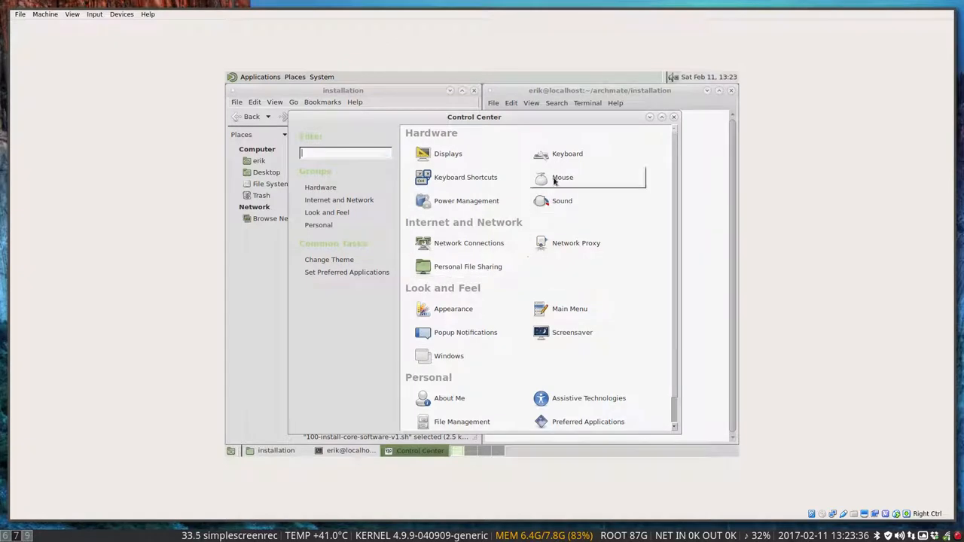
left_click(566, 154)
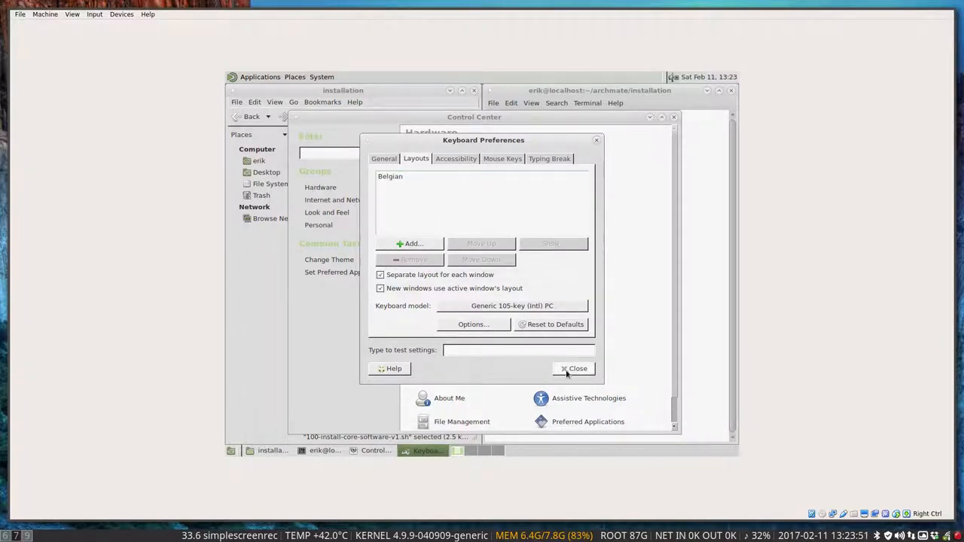
left_click(574, 368)
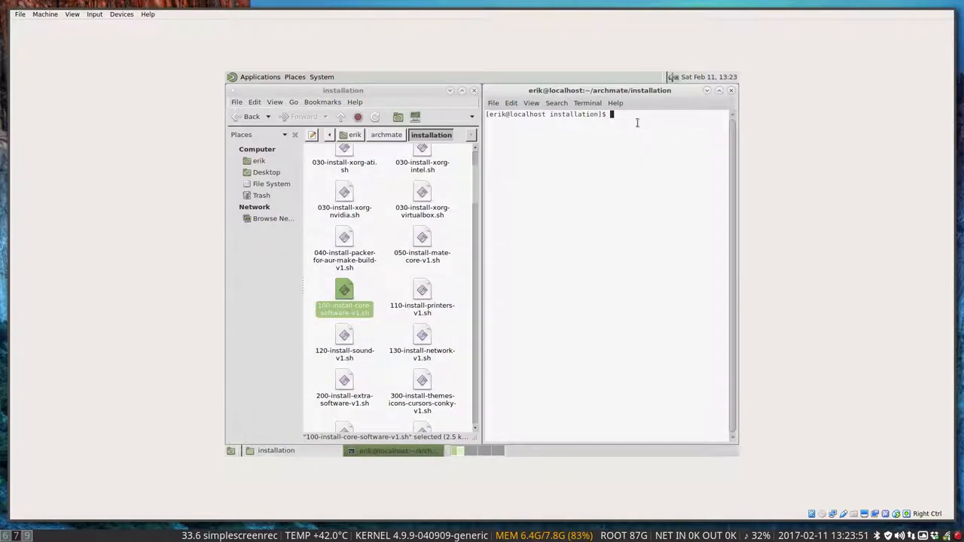
Run ./100-install-core-software-v1.sh until it reports core software installed
type("aer")
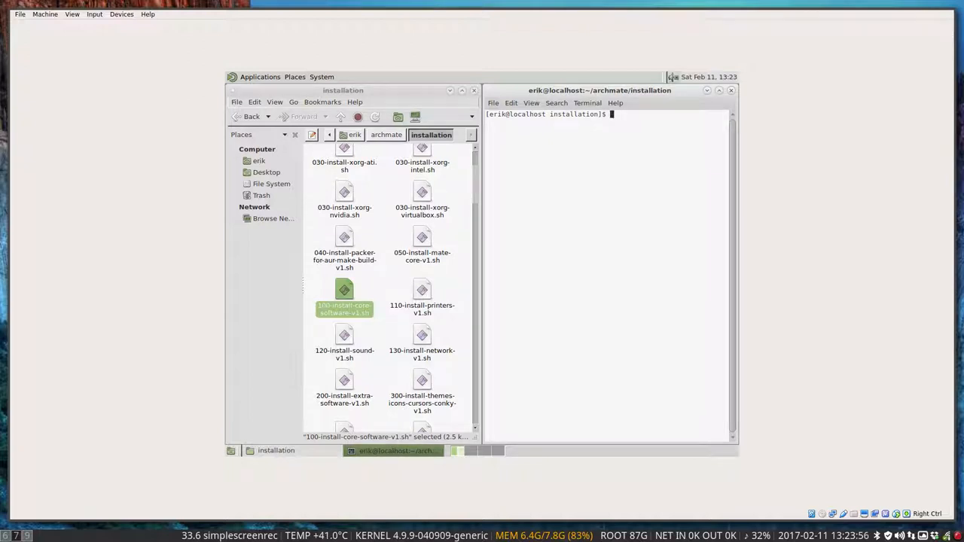
type("./10")
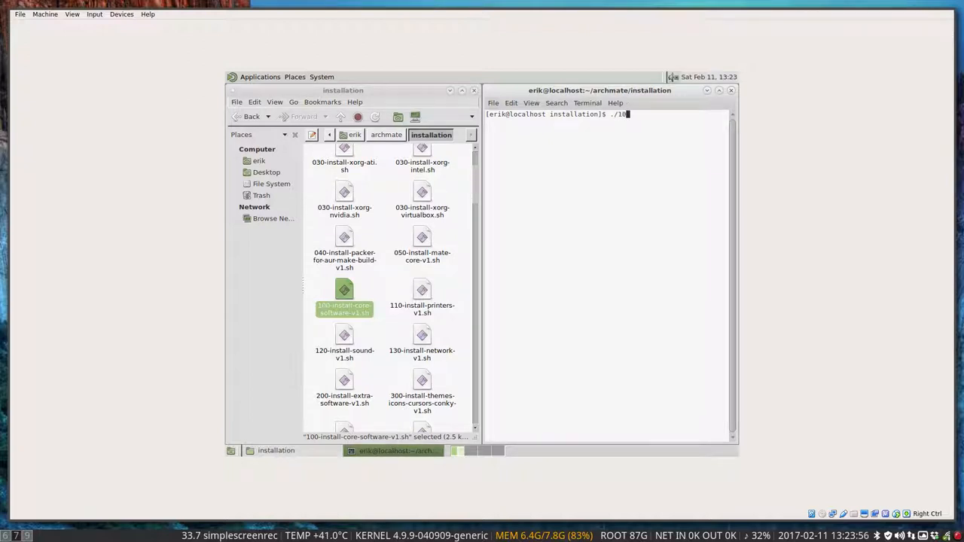
key("Return")
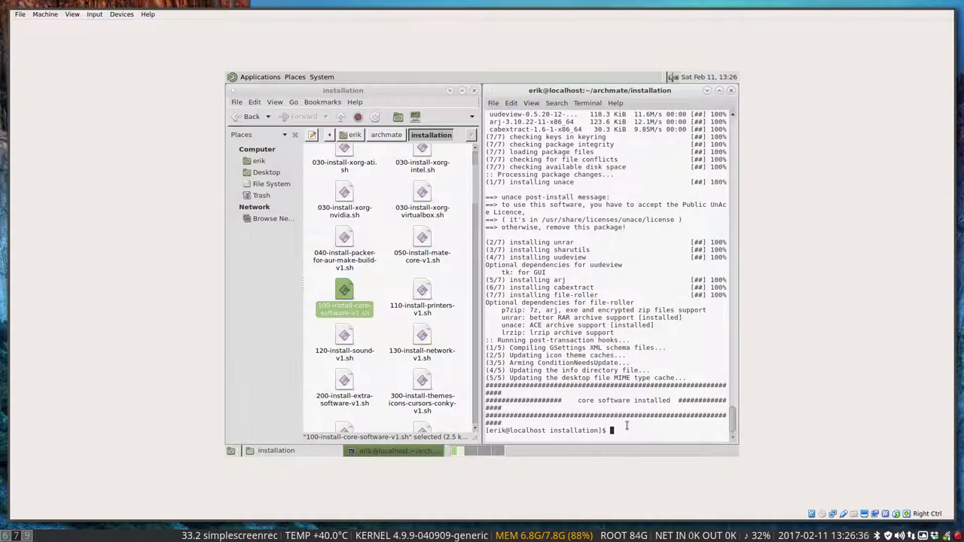
Run ./110-install-printers-v1.sh, authenticating the service changes so cups gets enabled
type("./11")
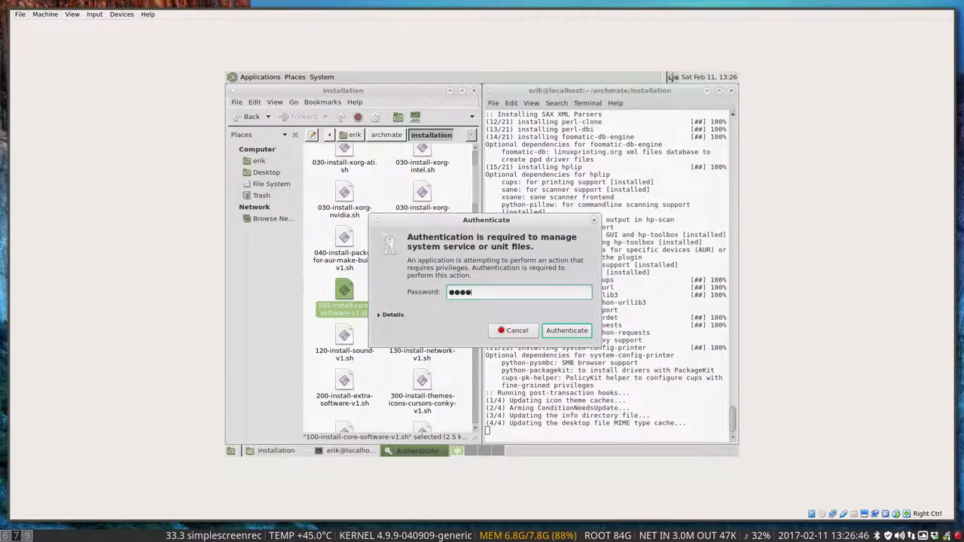
left_click(567, 330)
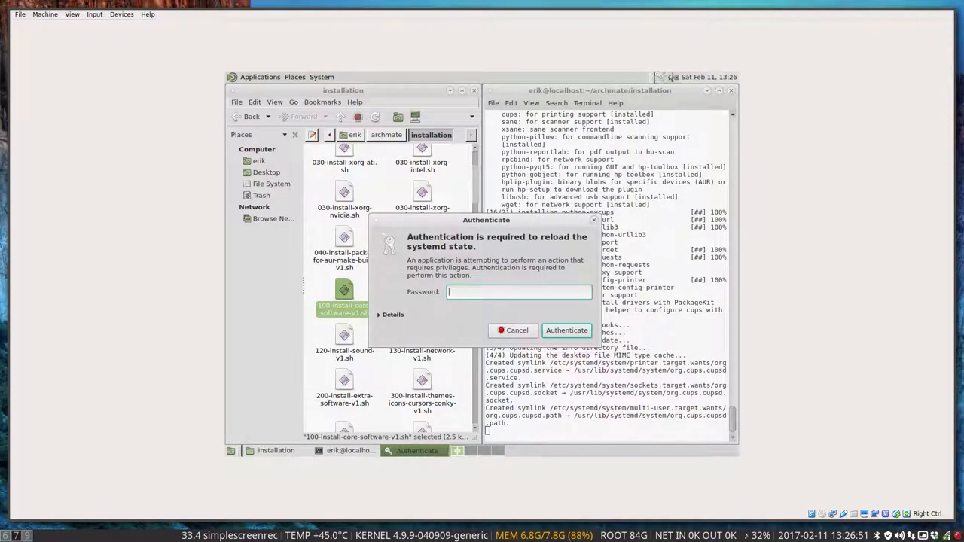
type("password")
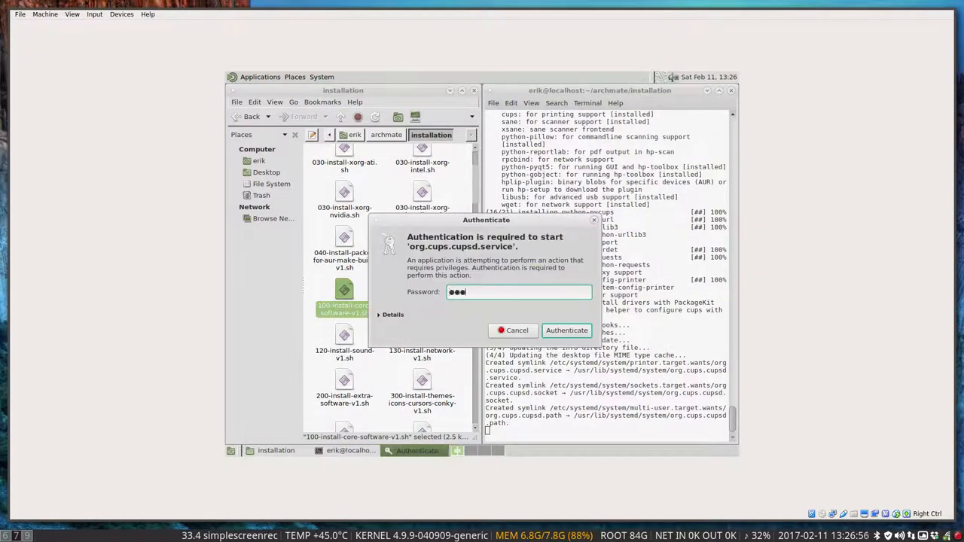
left_click(566, 330)
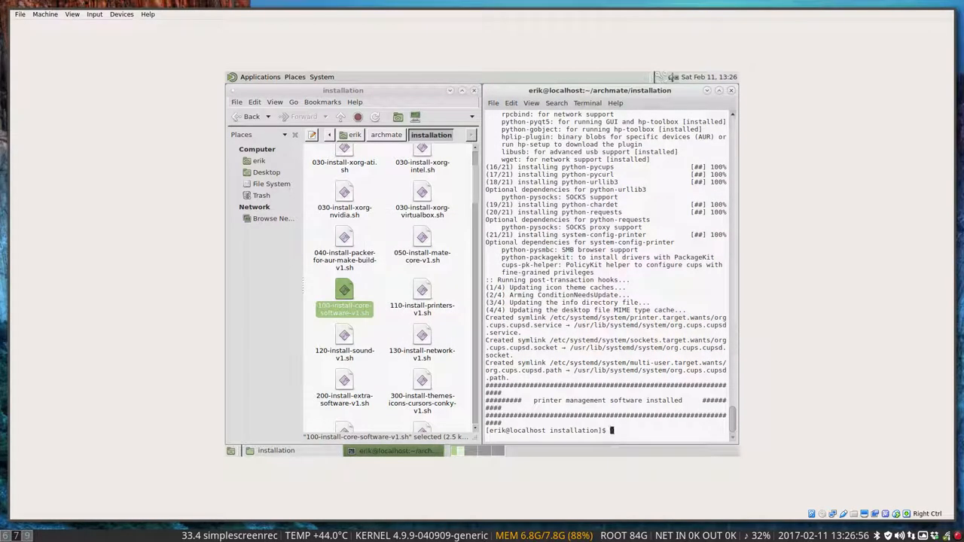
Run ./120-install-sound-v1.sh and ./130-install-network-v1.sh, then the 200 extra software script
type("./120-install-sound-v1.sh")
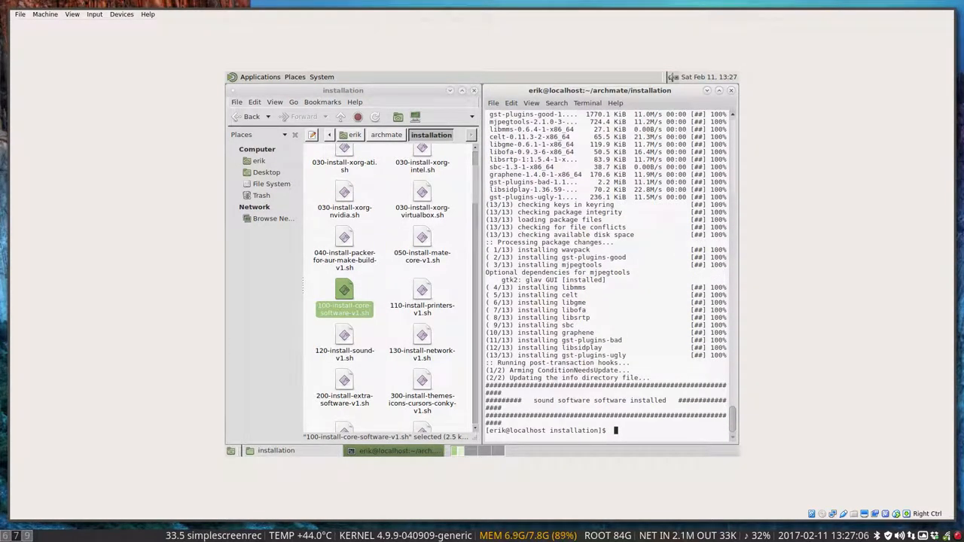
type("./130-install-network-v1.sh")
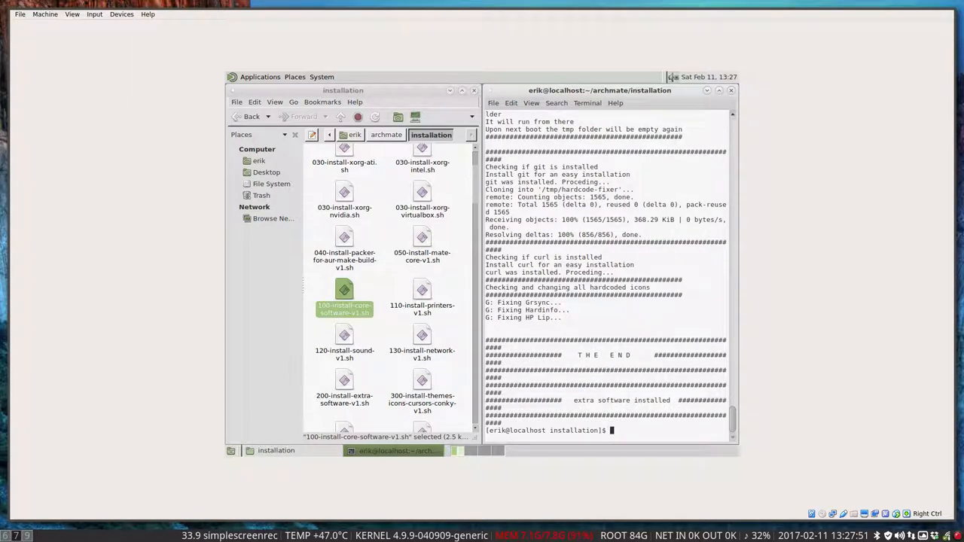
Run the 300 themes/icons/cursors script, then ./400-install-software-distro-specific-v1.sh
scroll("down", 3)
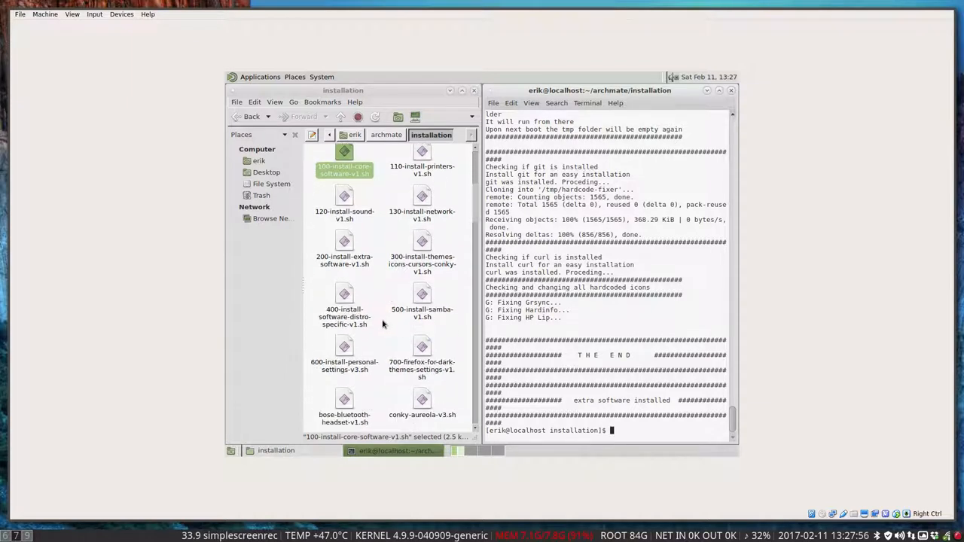
left_click(422, 256)
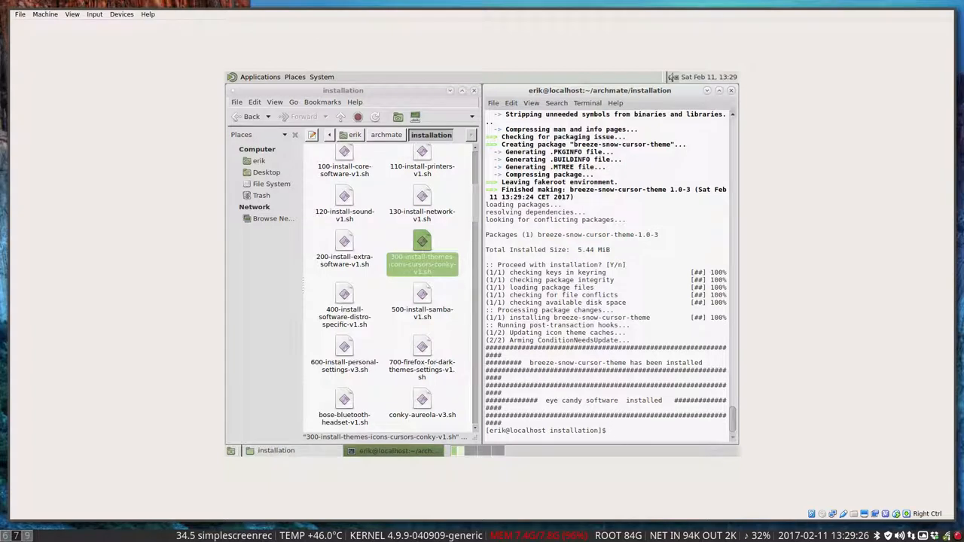
type("./4")
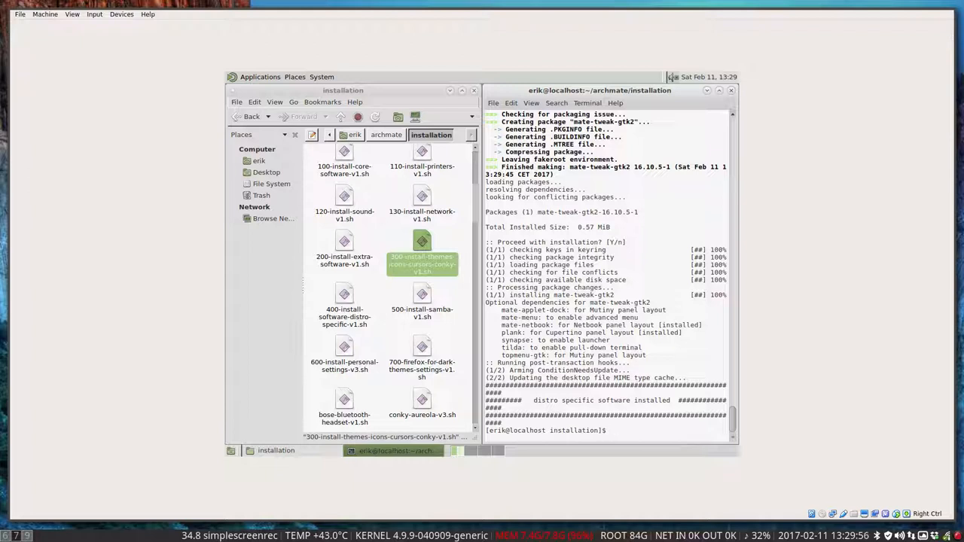
Run ./600-install-personal-settings-v3.sh, then launch Firefox once as the script advises
type("./")
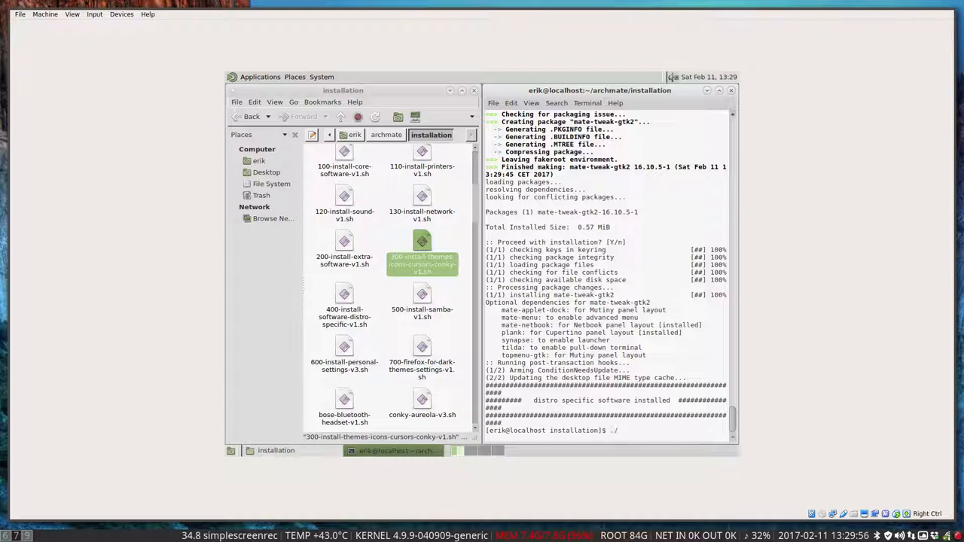
type("6")
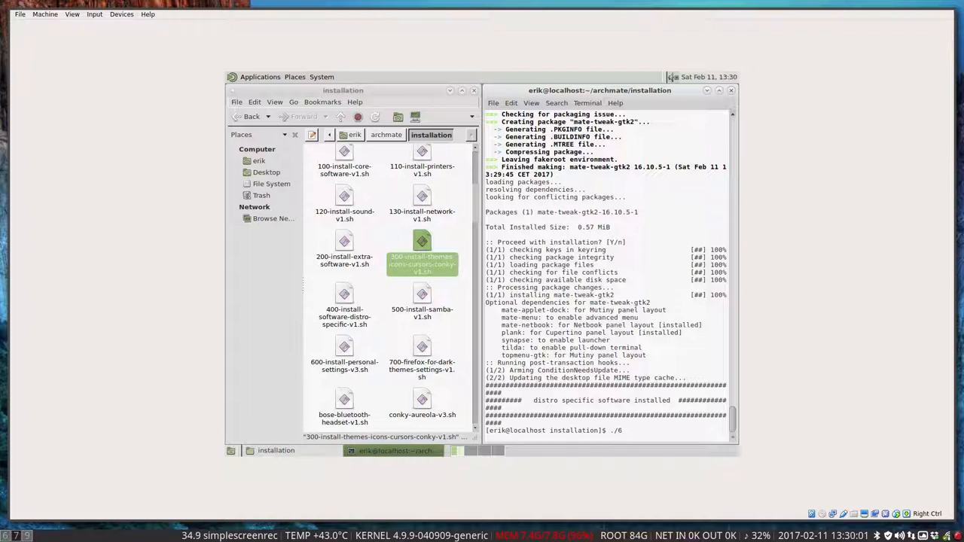
type("h")
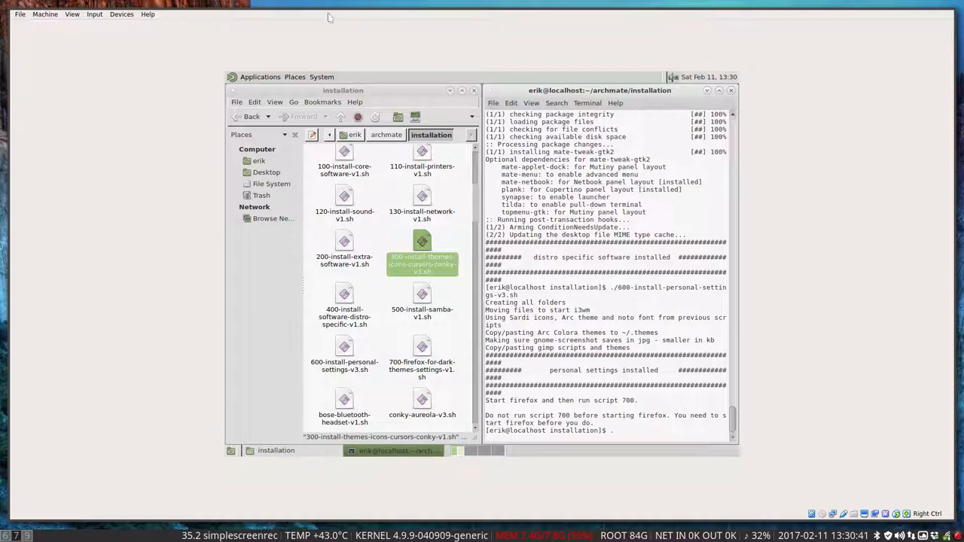
left_click(259, 76)
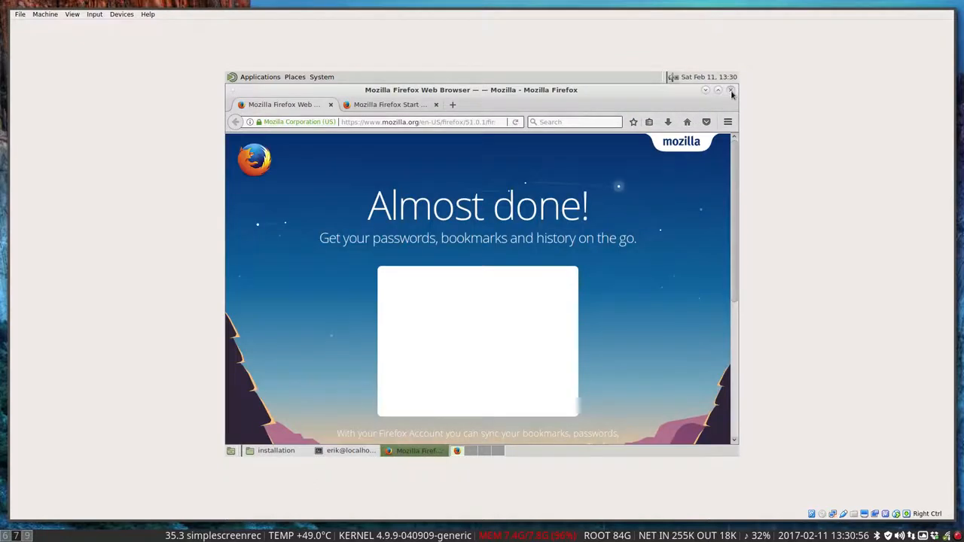
left_click(730, 89)
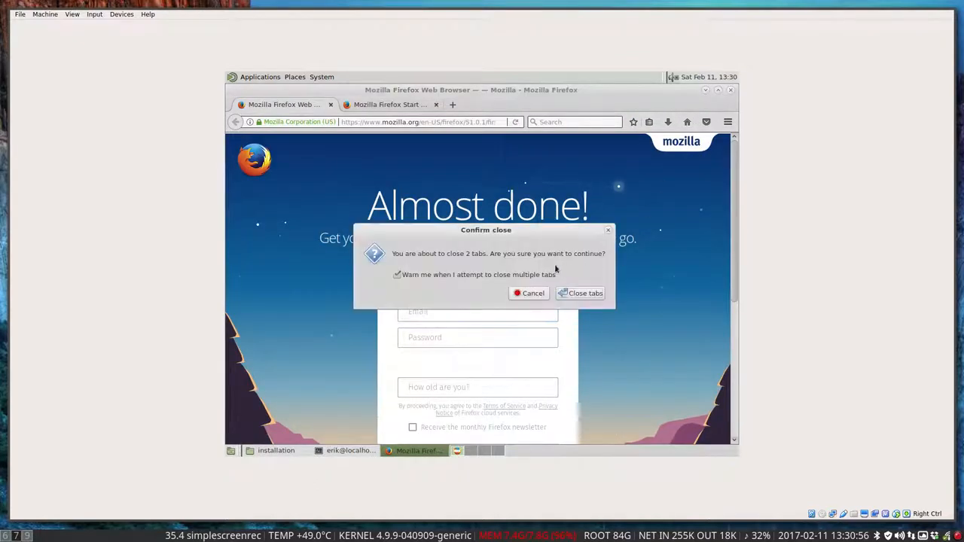
left_click(586, 293)
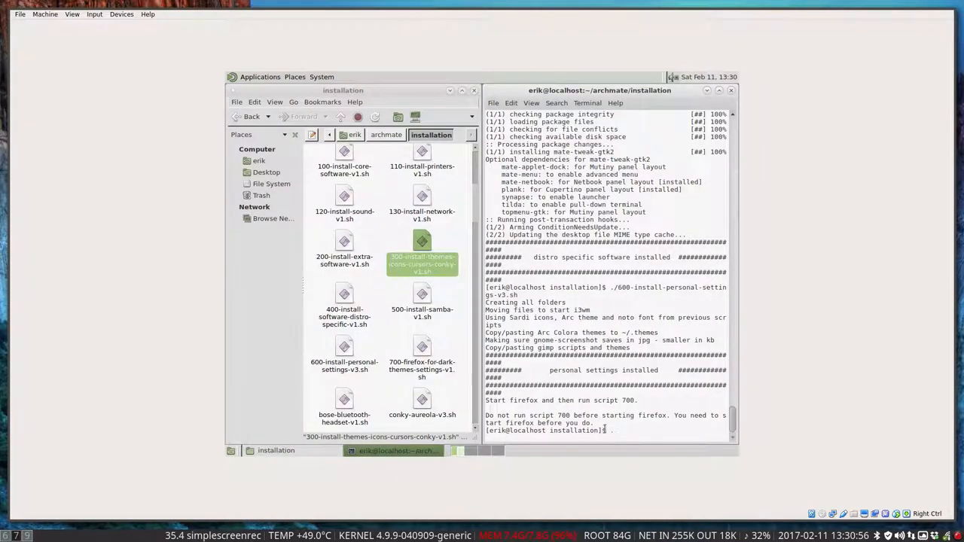
Run ./700-firefox-for-dark-themes-settings-v1.sh and scroll to its firefox settings installed message
type("./7")
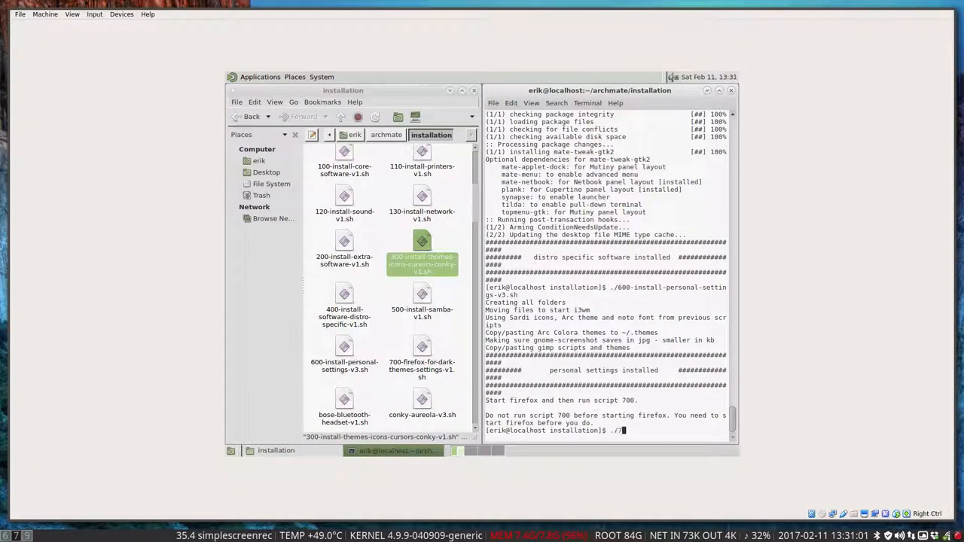
key("Return")
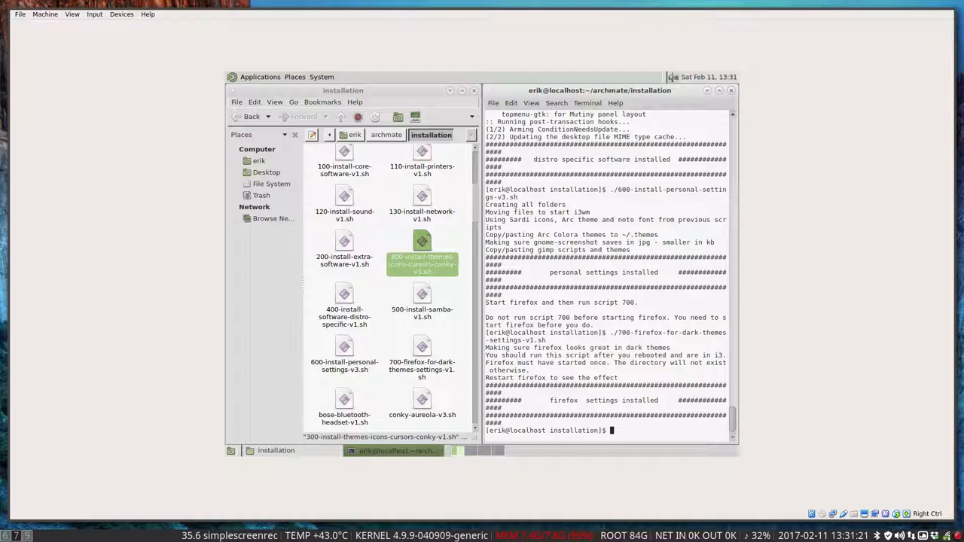
scroll("down", 3)
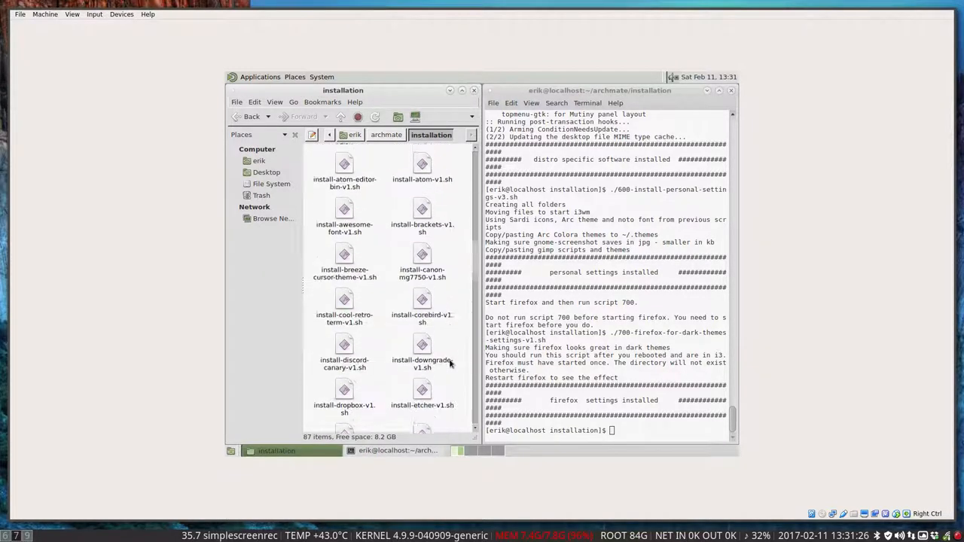
scroll("down", 3)
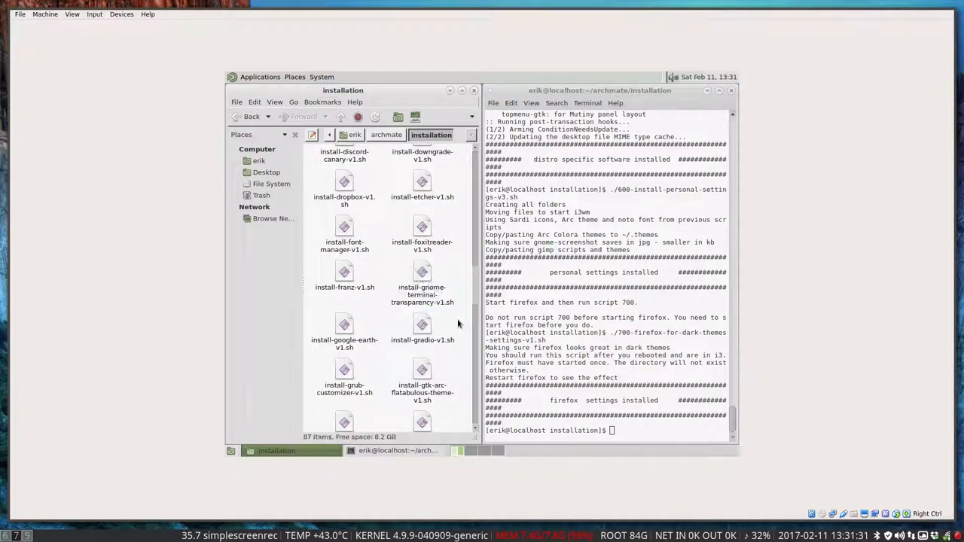
mouse_move(423, 284)
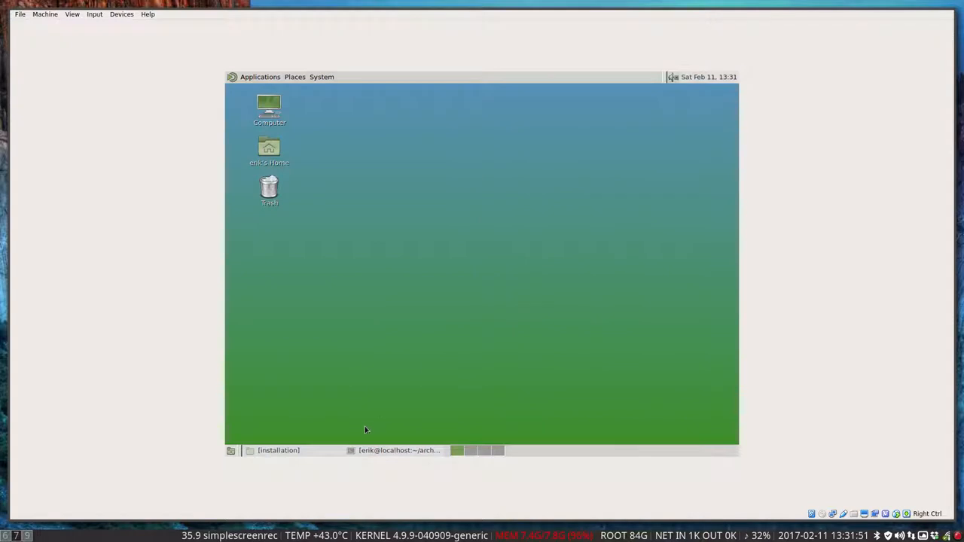
mouse_move(271, 233)
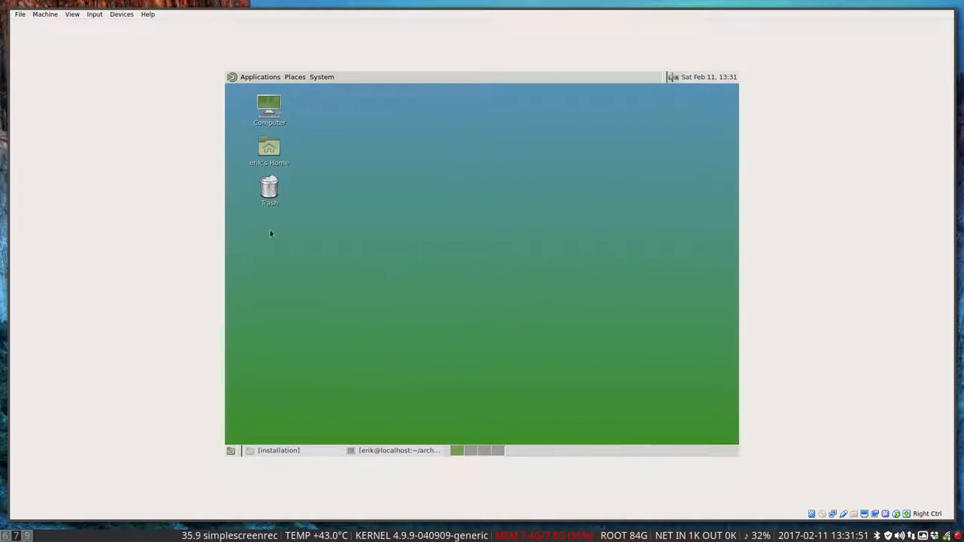
mouse_move(389, 385)
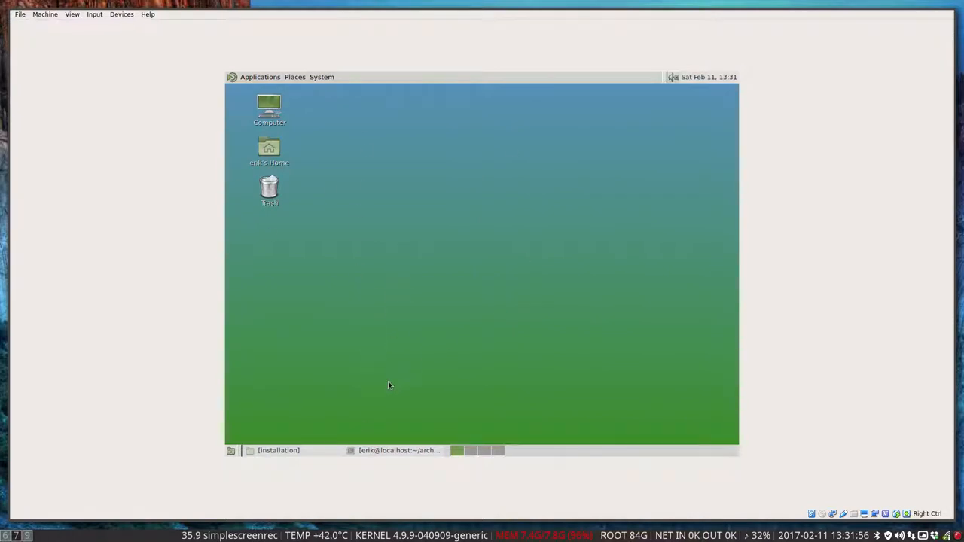